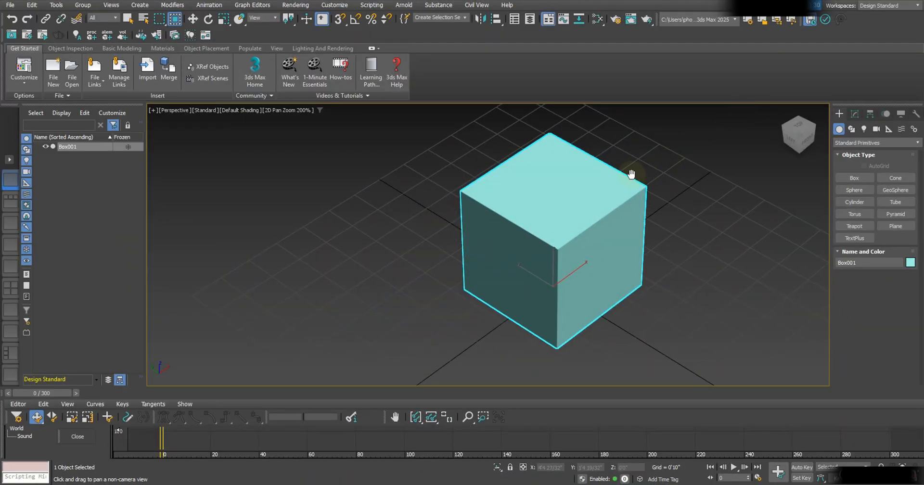
mouse_move(621, 170)
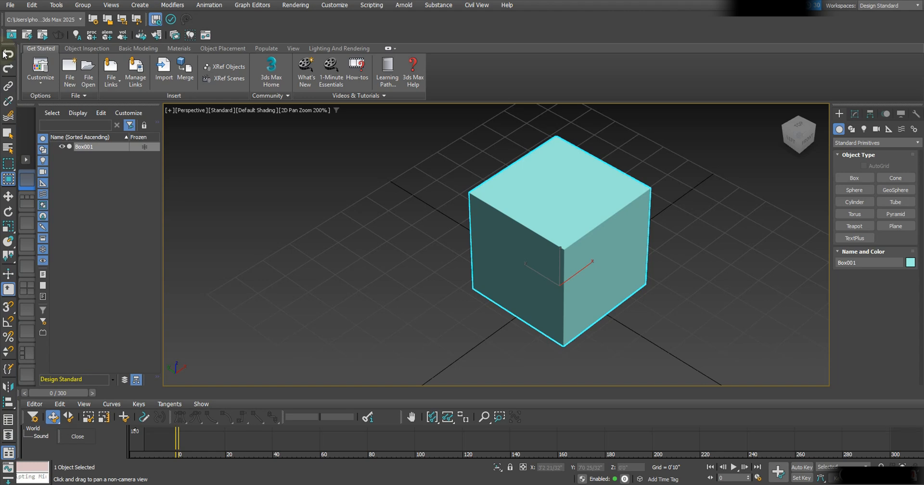
mouse_move(56, 345)
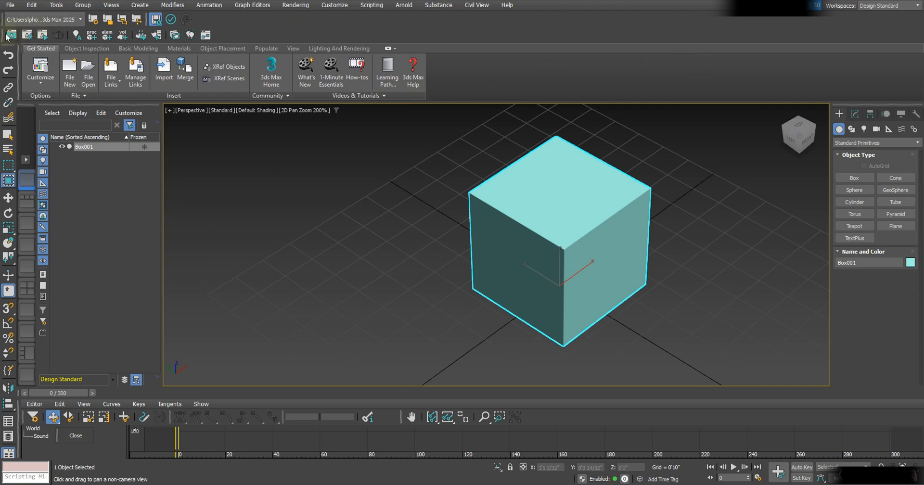
mouse_move(11, 42)
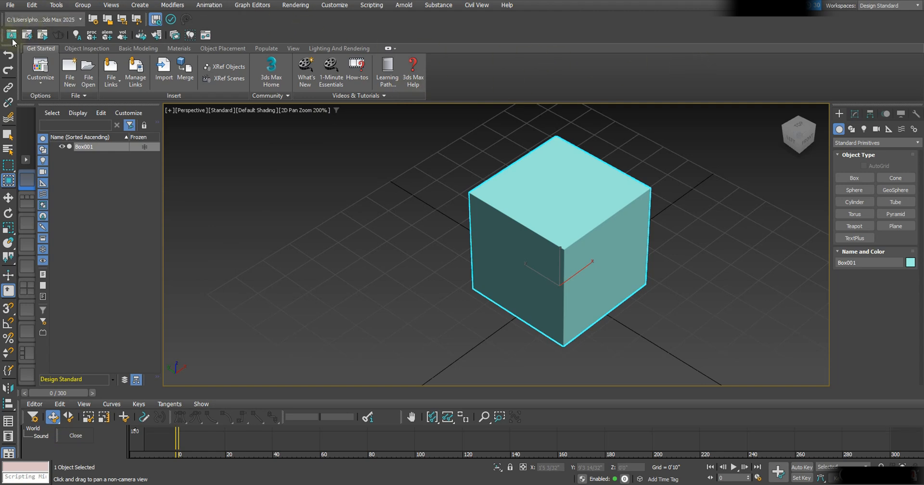
mouse_move(124, 33)
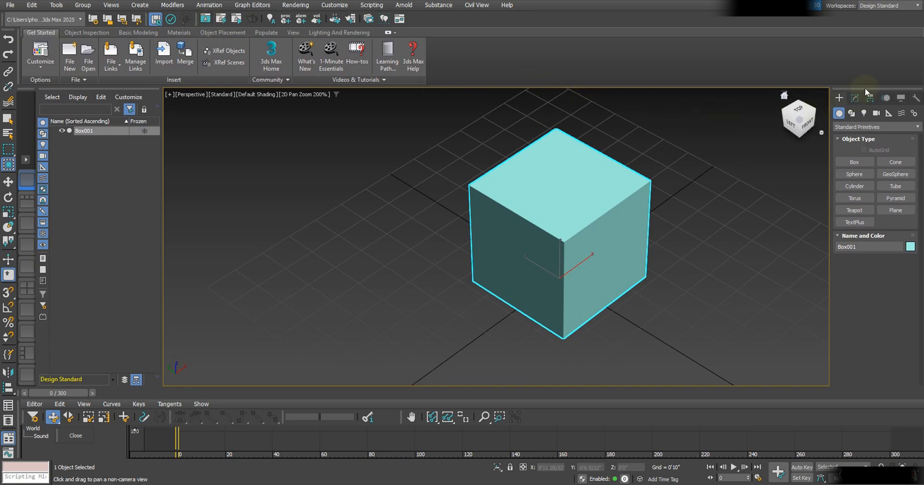
mouse_move(866, 93)
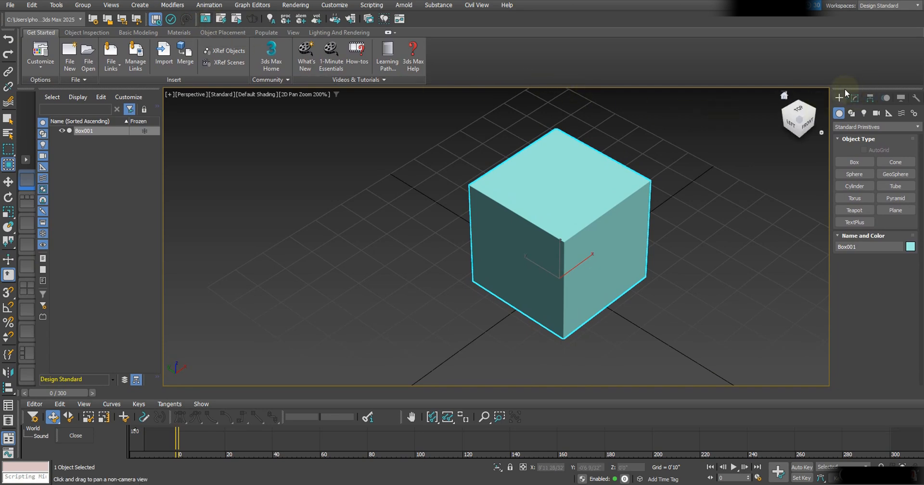
mouse_move(830, 98)
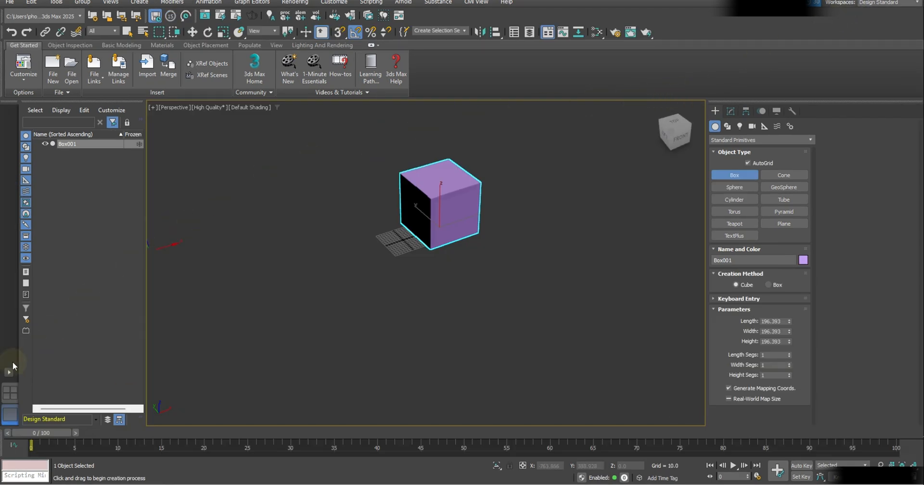
mouse_move(9, 375)
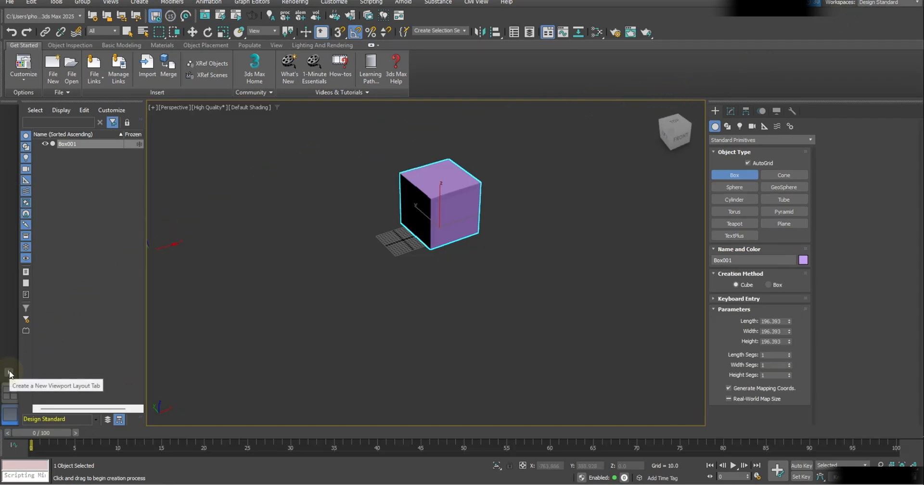
Choose the 2x2 standard viewport layout showing Top, Front, Left and Perspective views
left_click(10, 375)
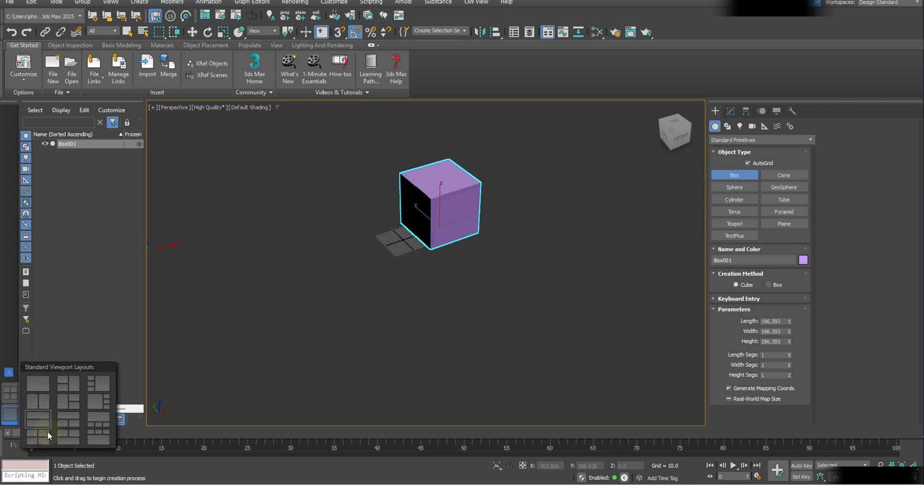
mouse_move(80, 434)
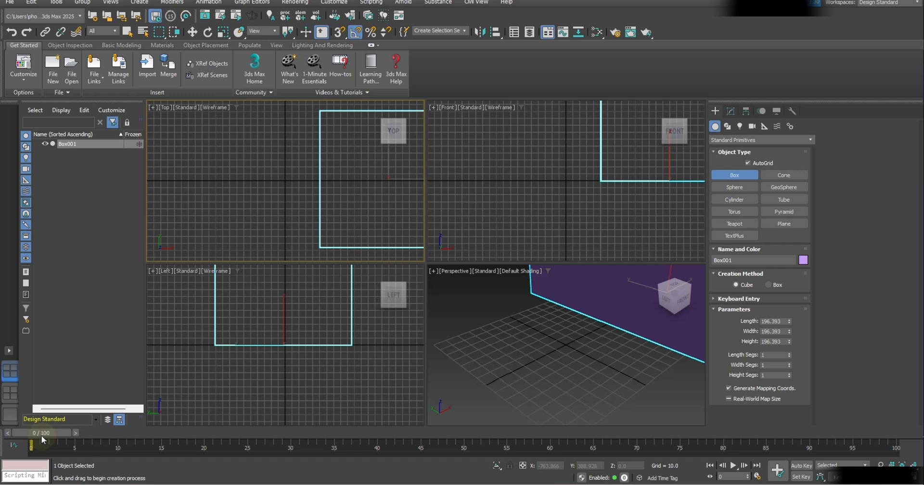
mouse_move(200, 100)
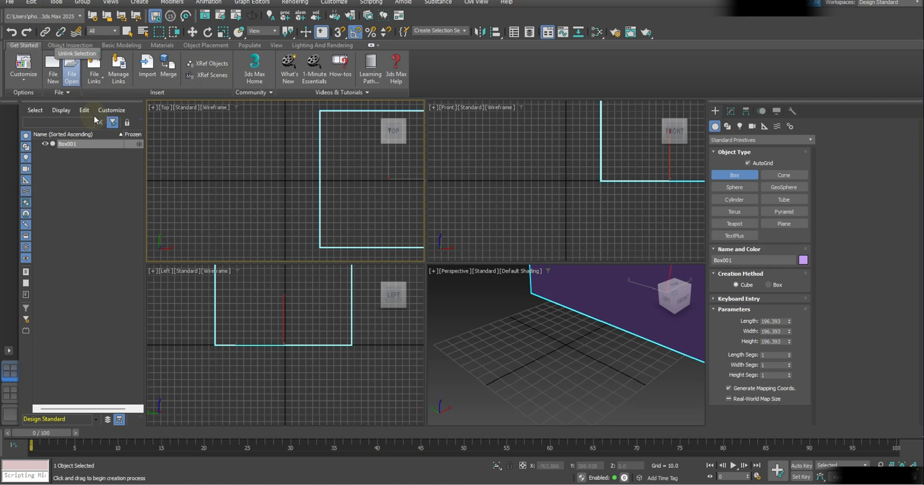
mouse_move(464, 203)
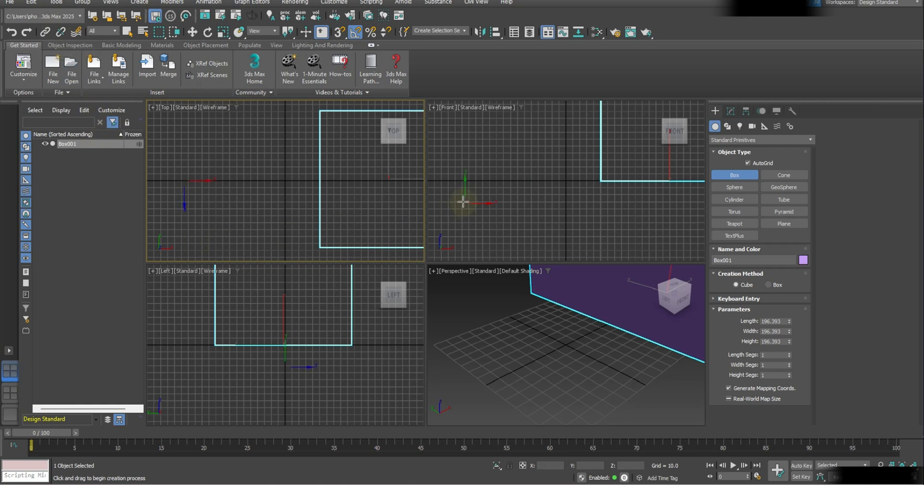
left_click(9, 351)
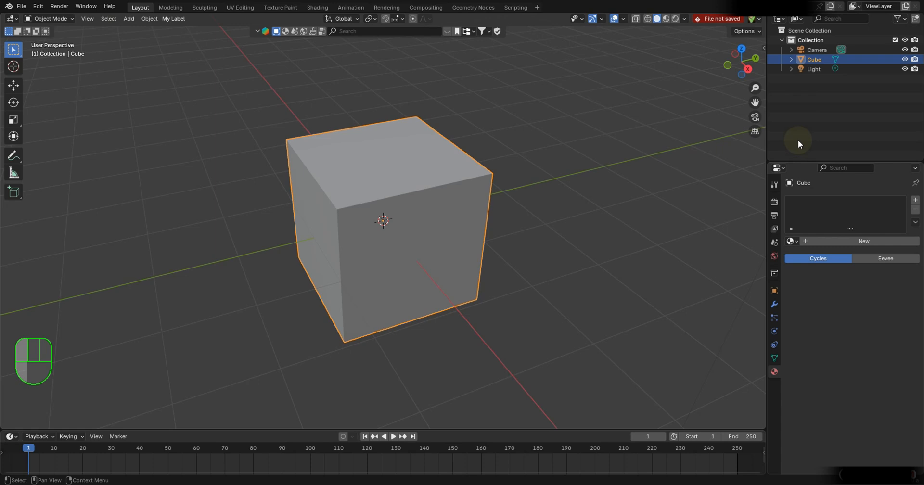
mouse_move(768, 98)
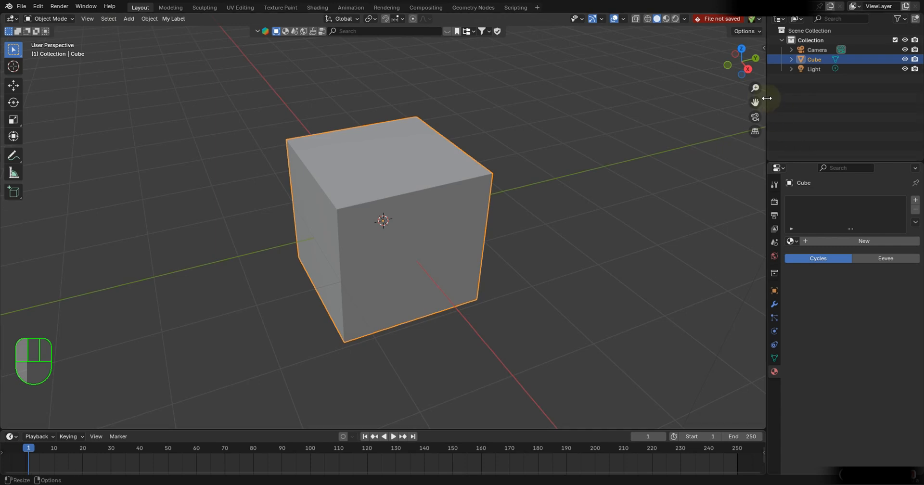
Split the main area vertically into two 3D Viewports of the default cube
right_click(766, 95)
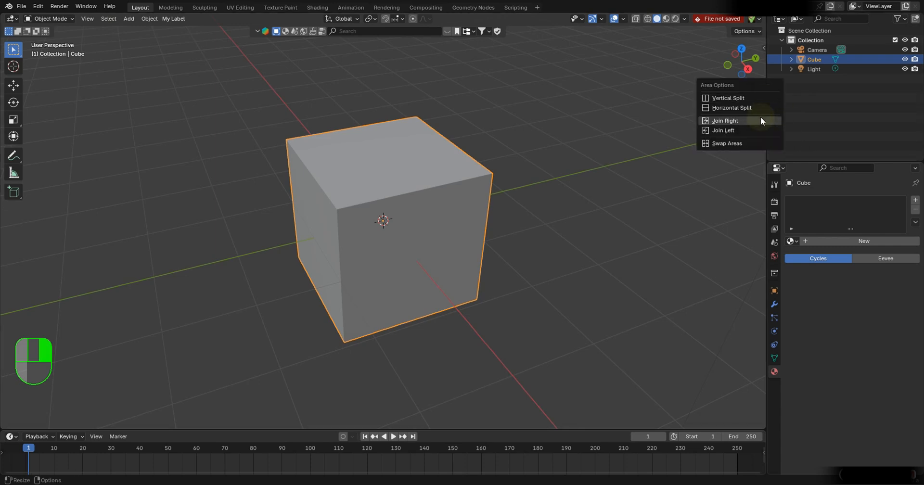
mouse_move(744, 99)
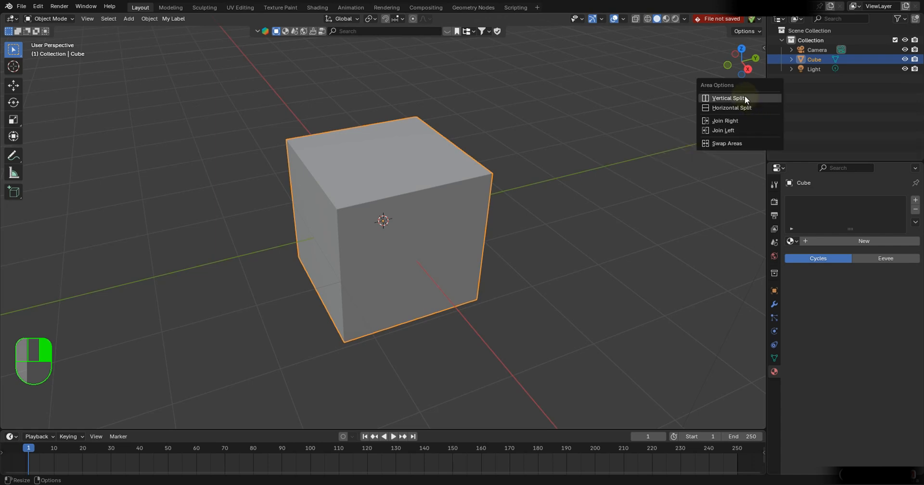
mouse_move(741, 143)
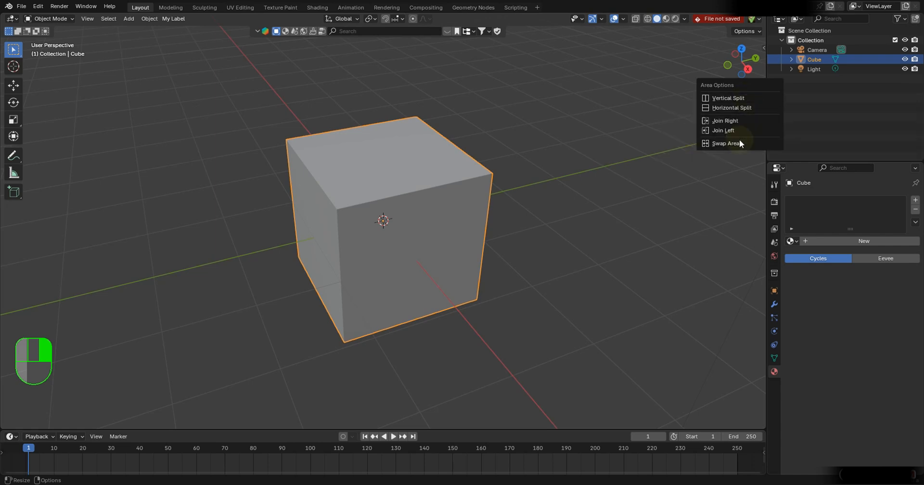
mouse_move(727, 143)
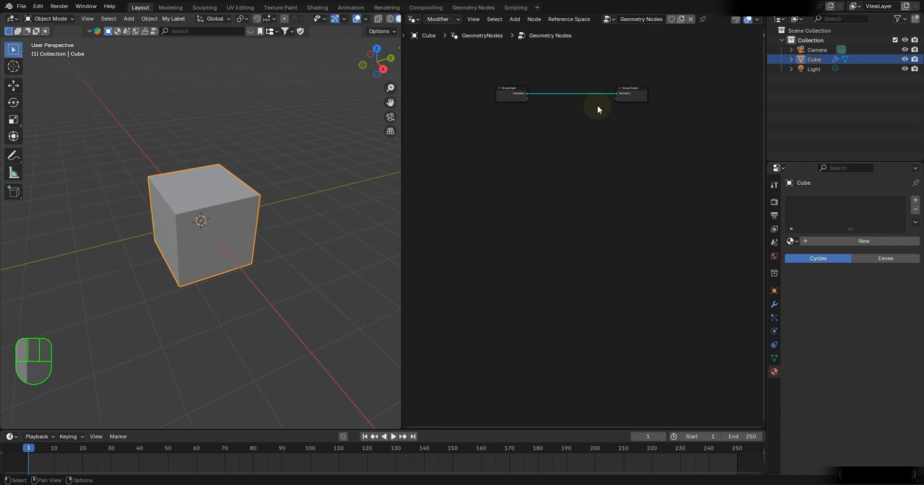
left_click_drag(628, 94, 579, 148)
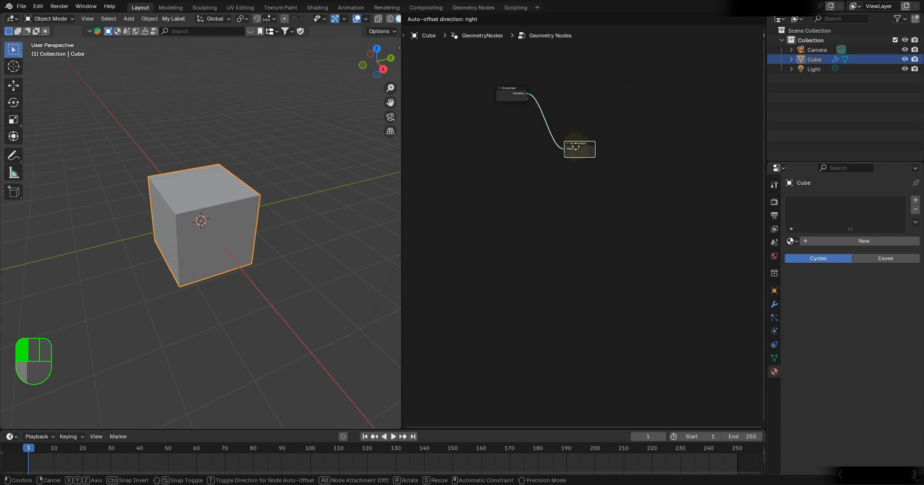
left_click(579, 148)
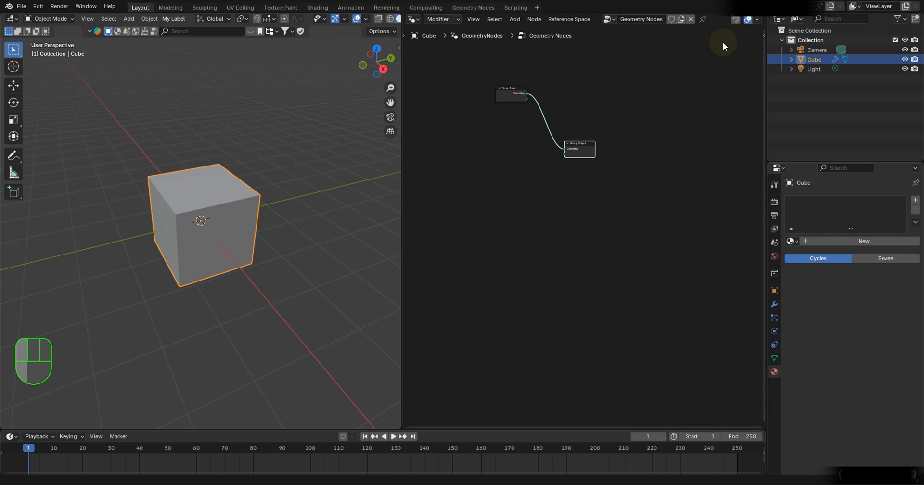
right_click(377, 31)
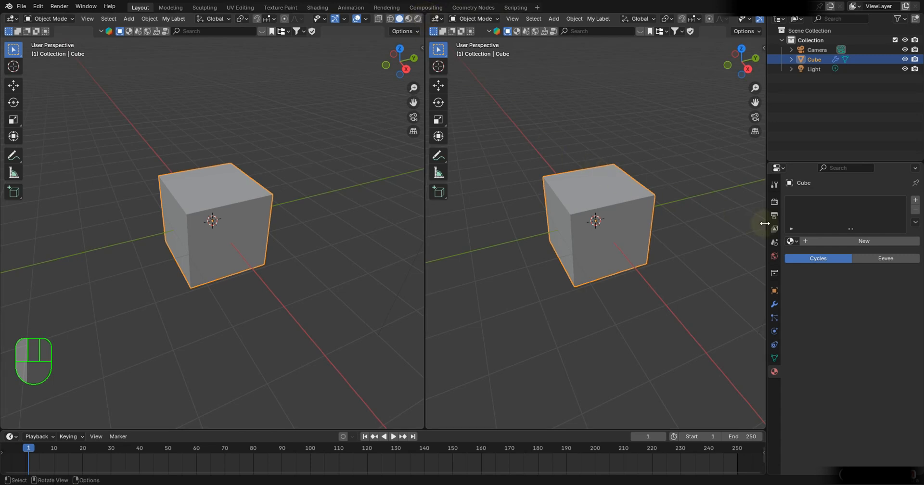
Resize the Properties panel, split it horizontally and choose an editor type for the lower part
left_click_drag(767, 223, 722, 223)
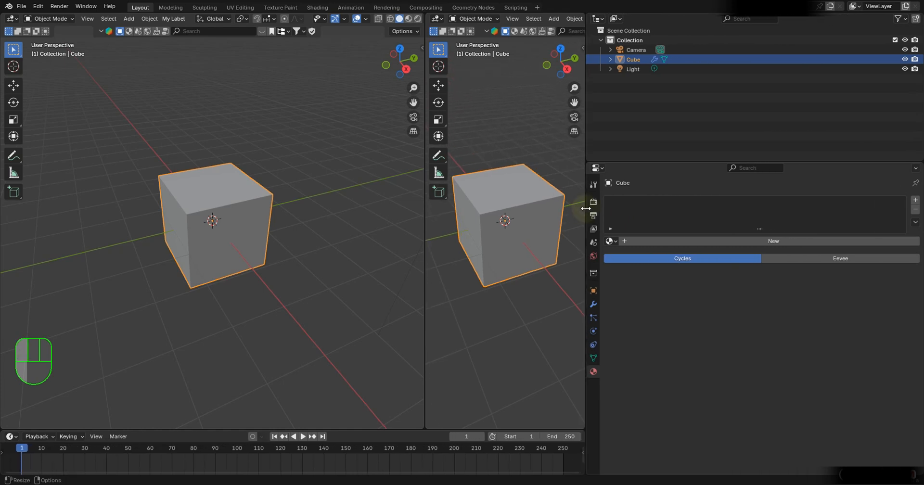
left_click_drag(586, 235, 760, 236)
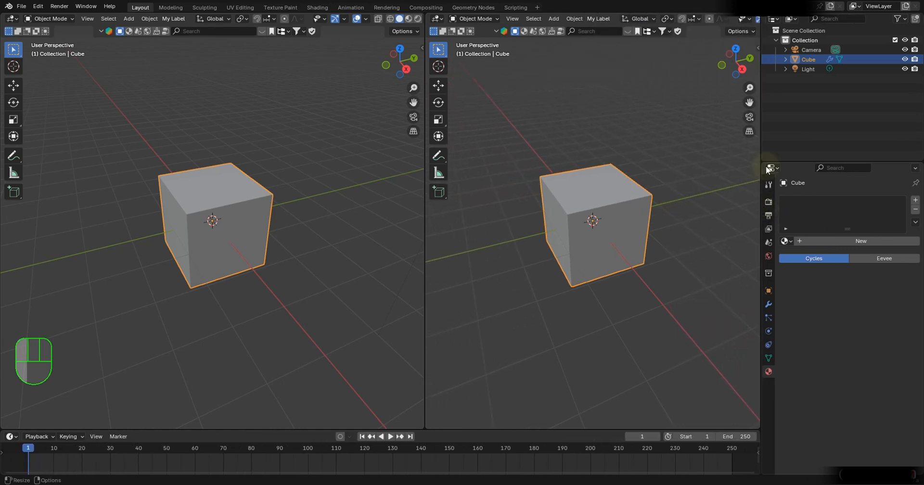
mouse_move(668, 94)
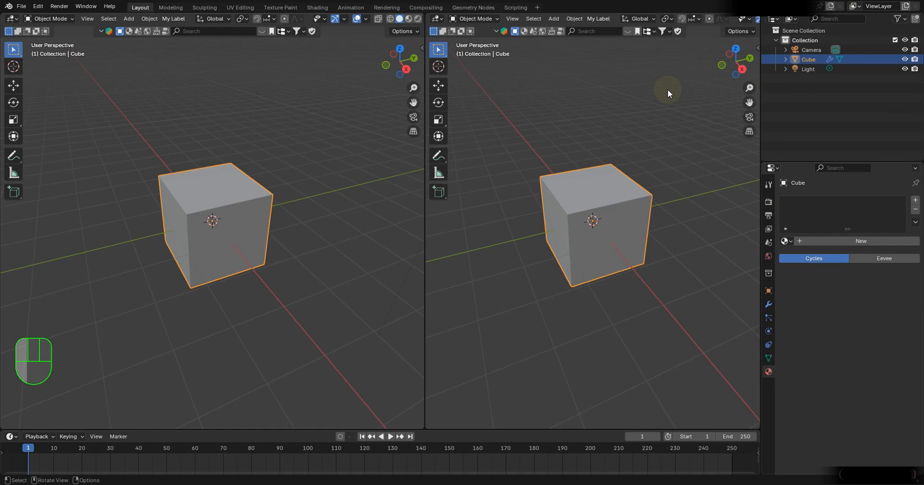
mouse_move(709, 157)
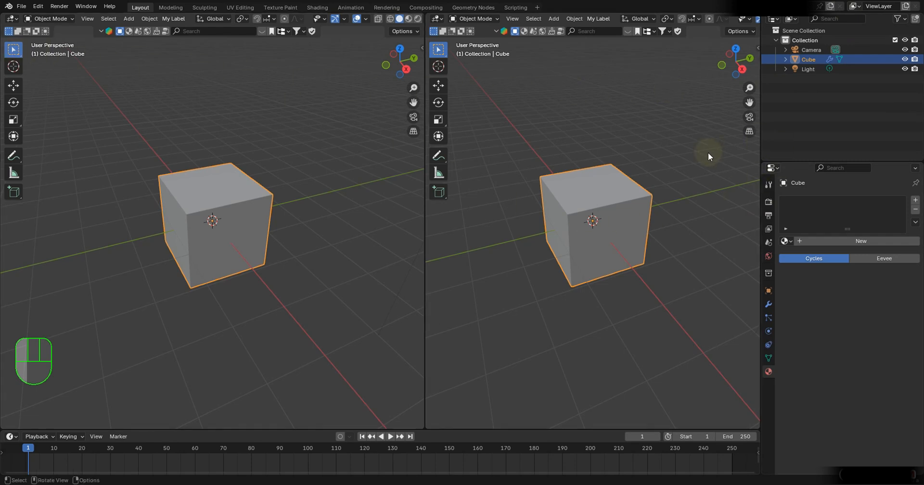
mouse_move(755, 339)
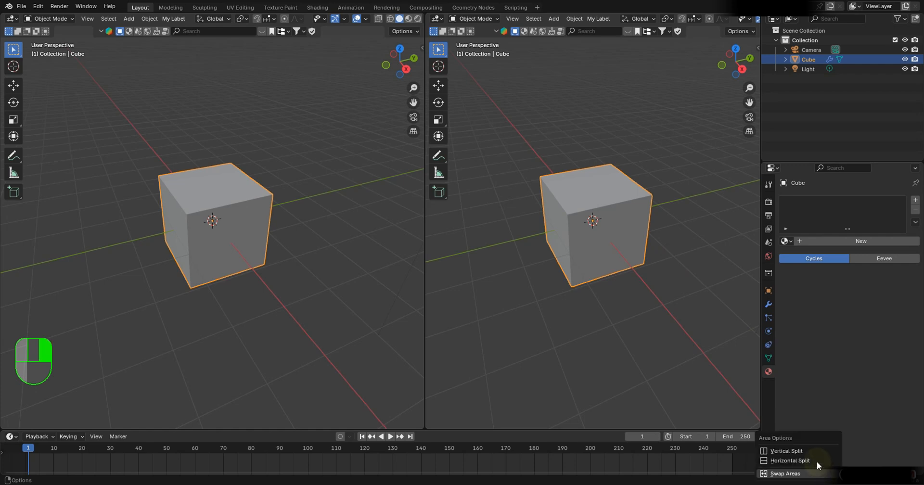
left_click(789, 460)
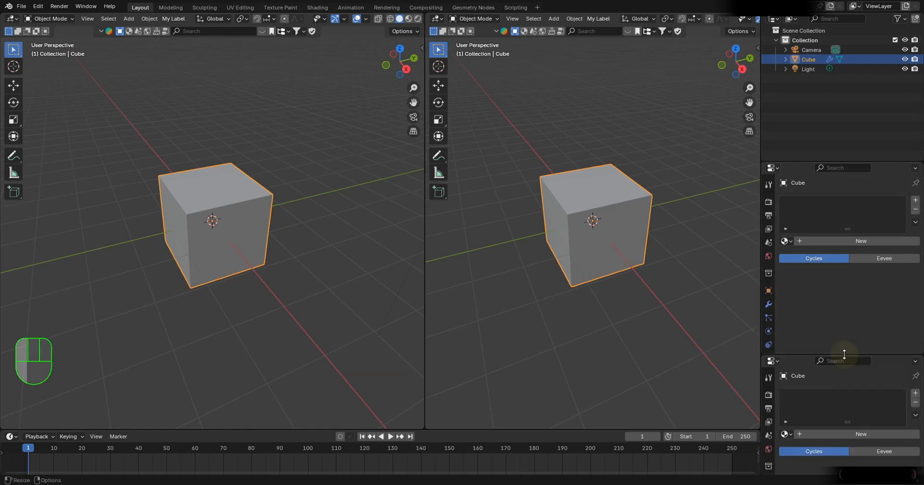
left_click(771, 361)
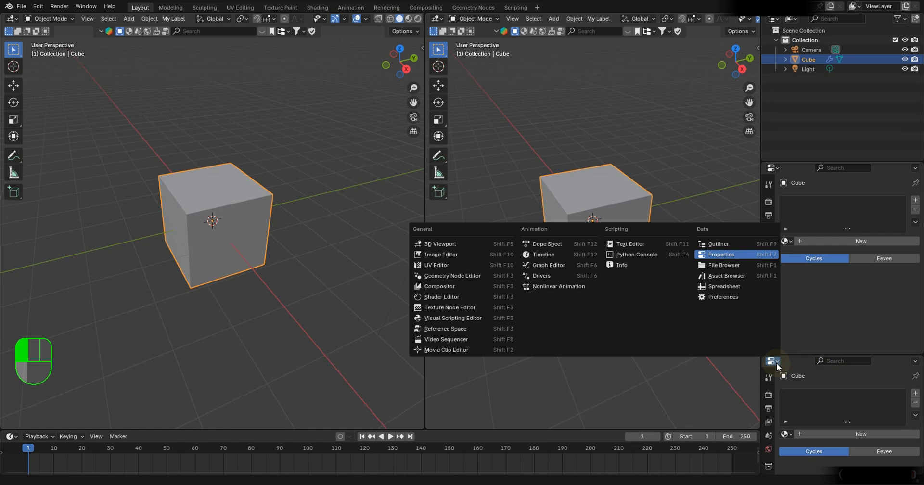
mouse_move(558, 254)
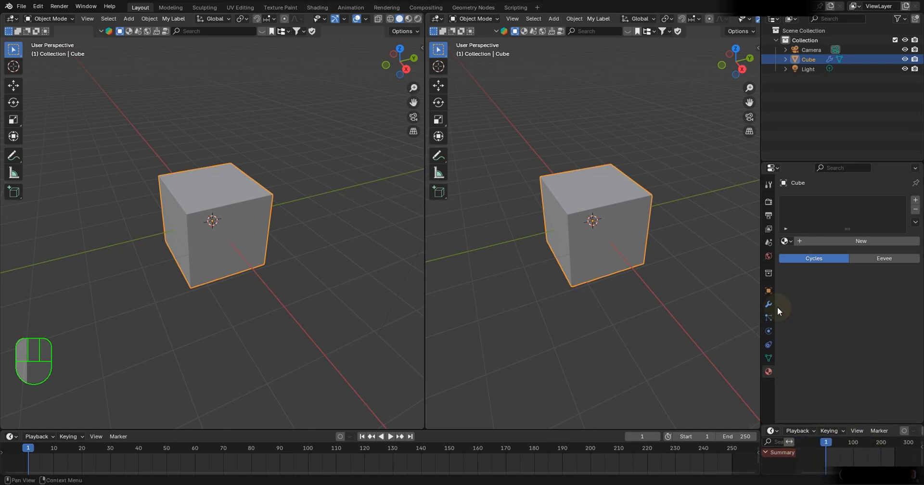
mouse_move(758, 117)
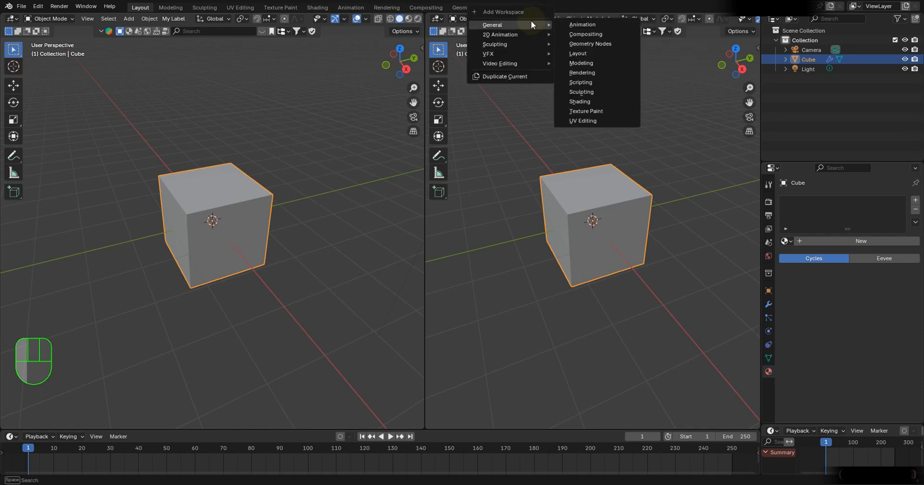
mouse_move(584, 122)
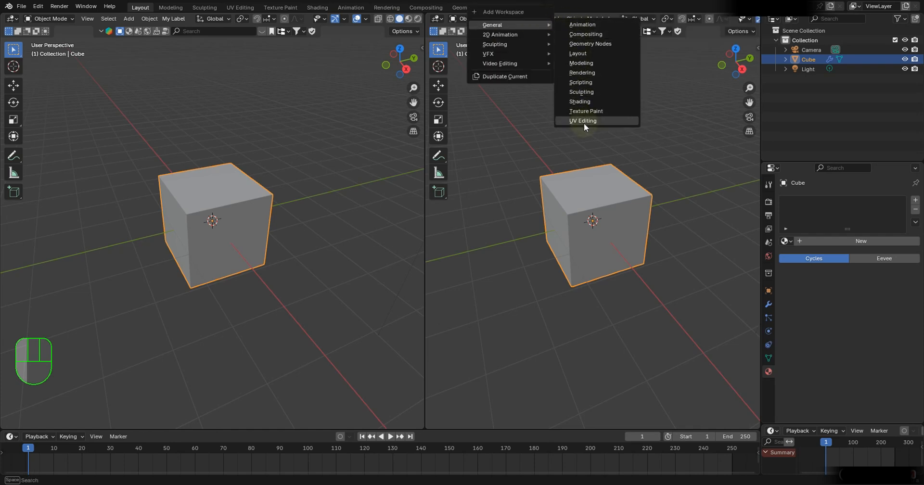
mouse_move(600, 123)
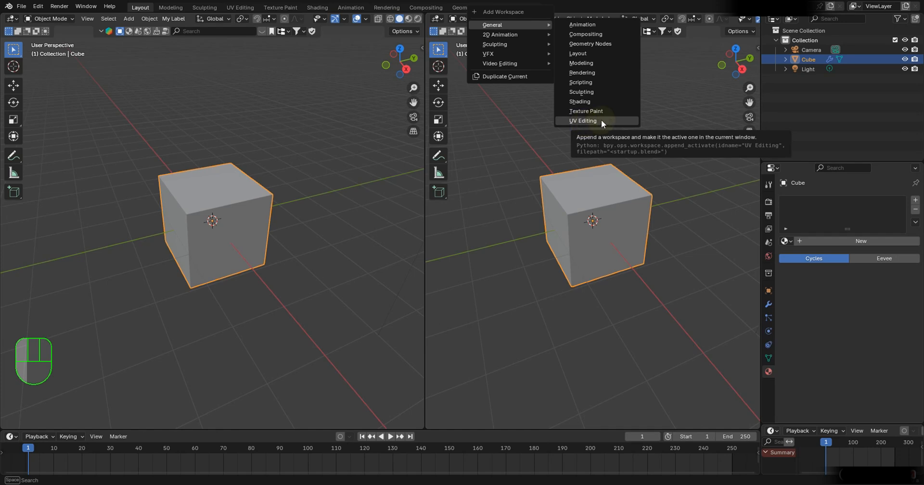
Add a UV Editing workspace and split its image area into top and bottom editors
left_click(583, 121)
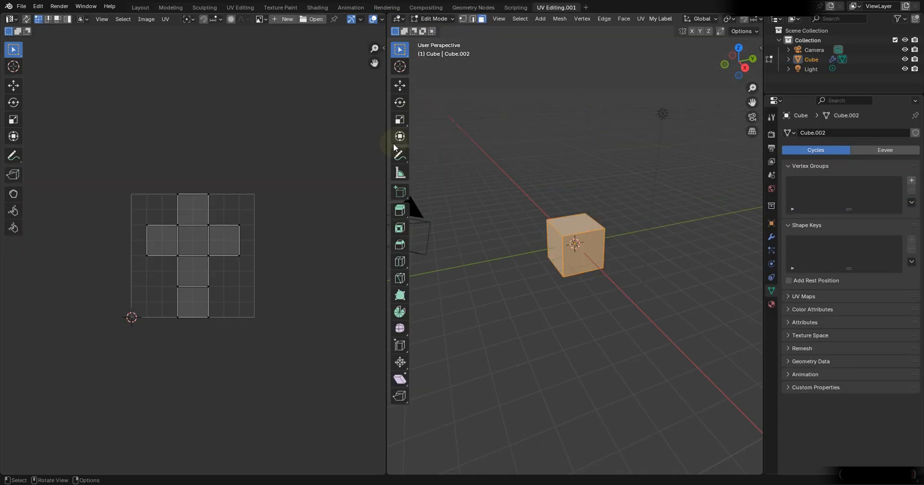
right_click(410, 277)
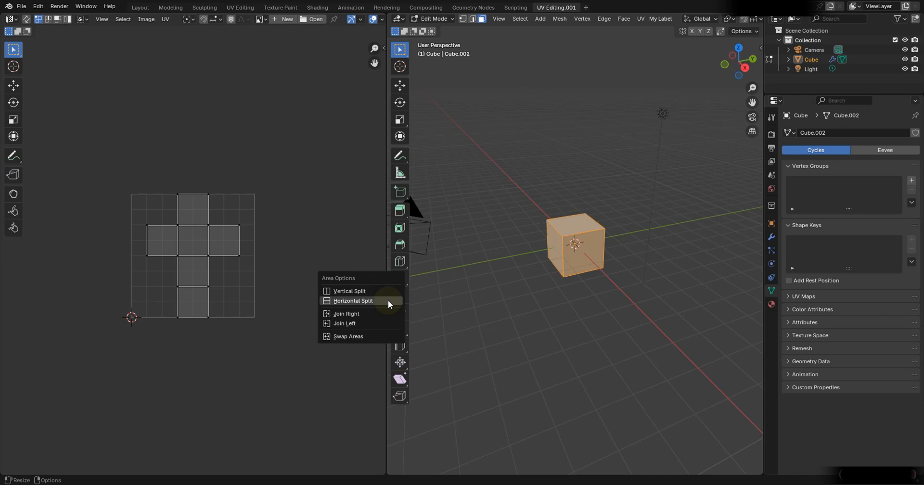
left_click(352, 301)
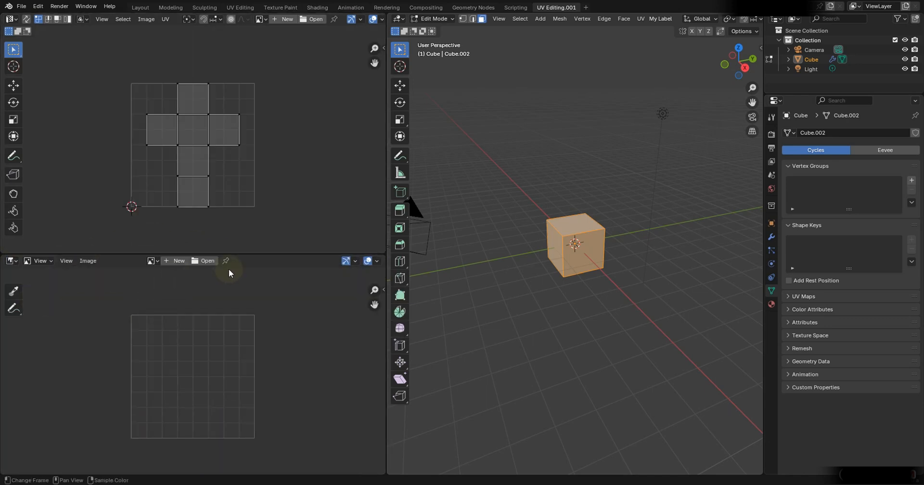
left_click(581, 18)
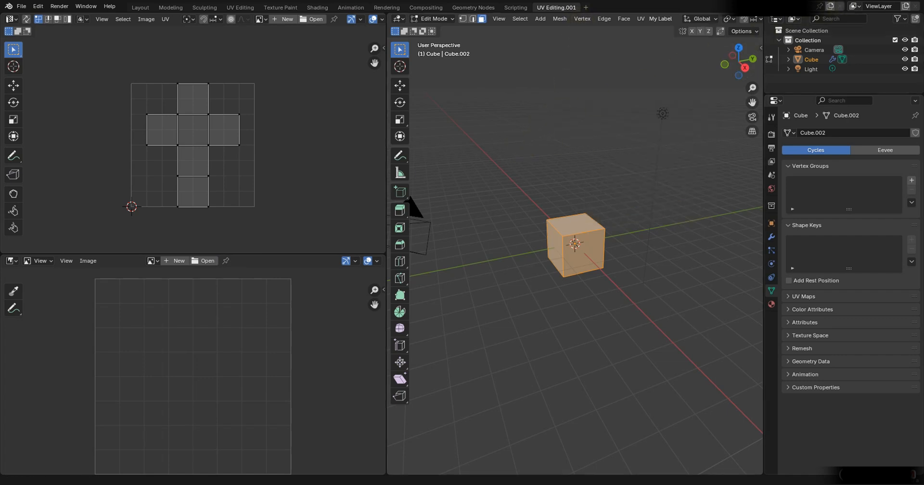
Rename the new workspace tab with a custom name
double_click(555, 7)
type("Custom sp")
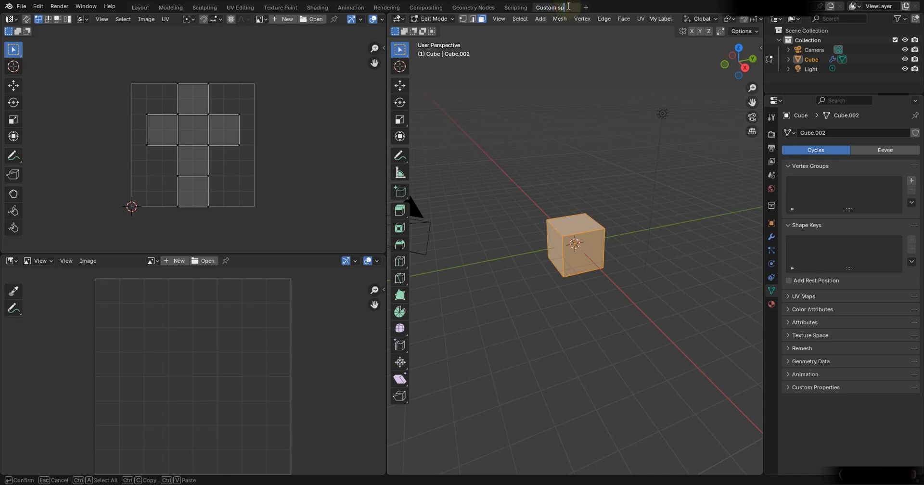
key("Return")
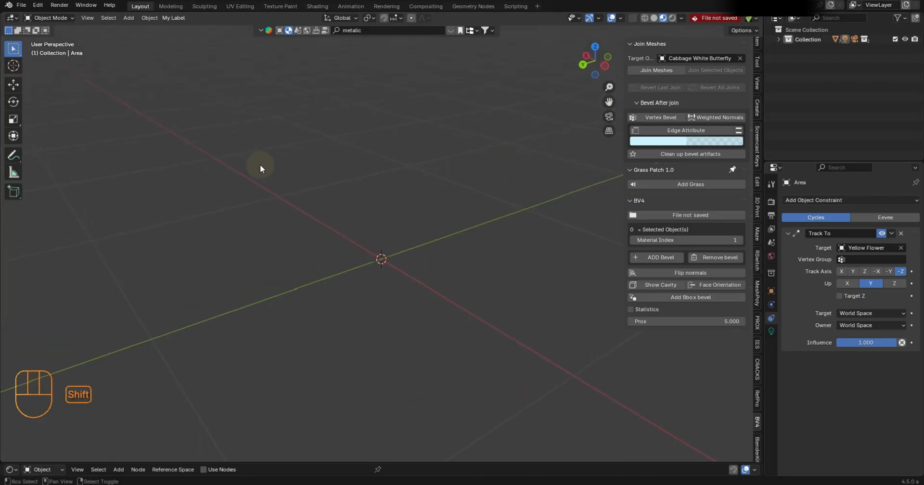
Add a plane and a cube to the scene and scale the cube down
key("shift+a")
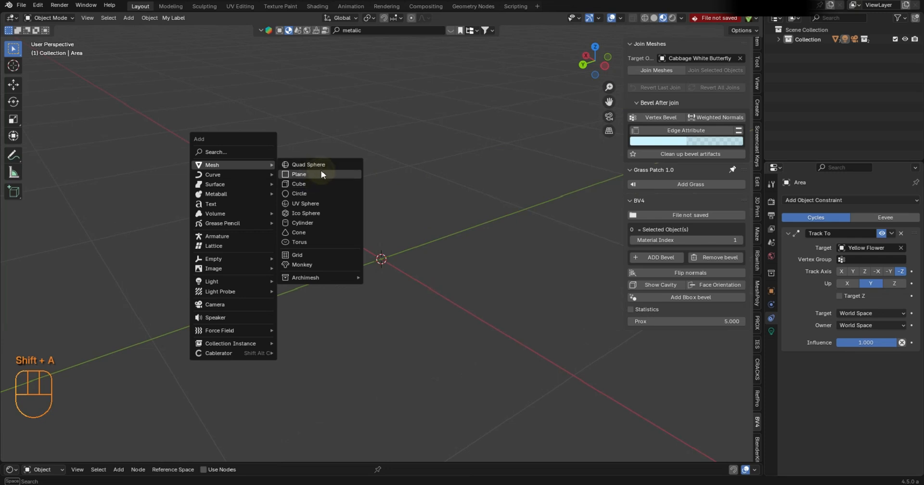
left_click(298, 175)
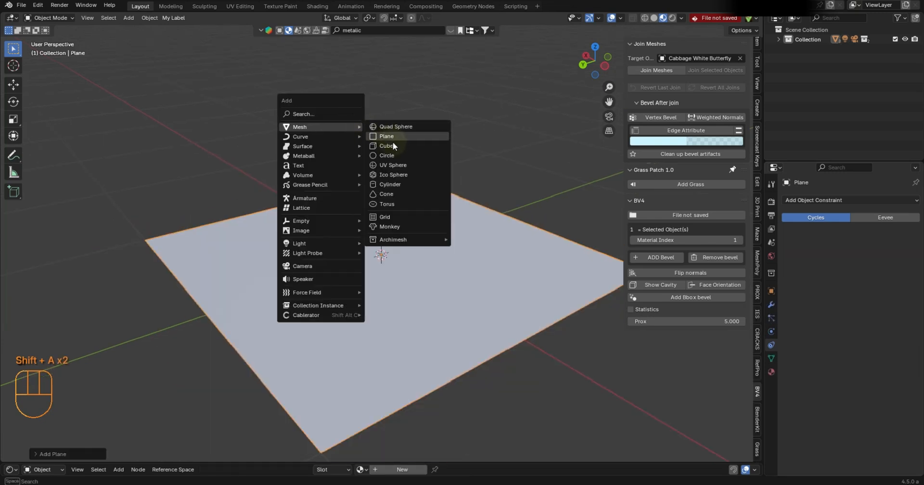
left_click(387, 146)
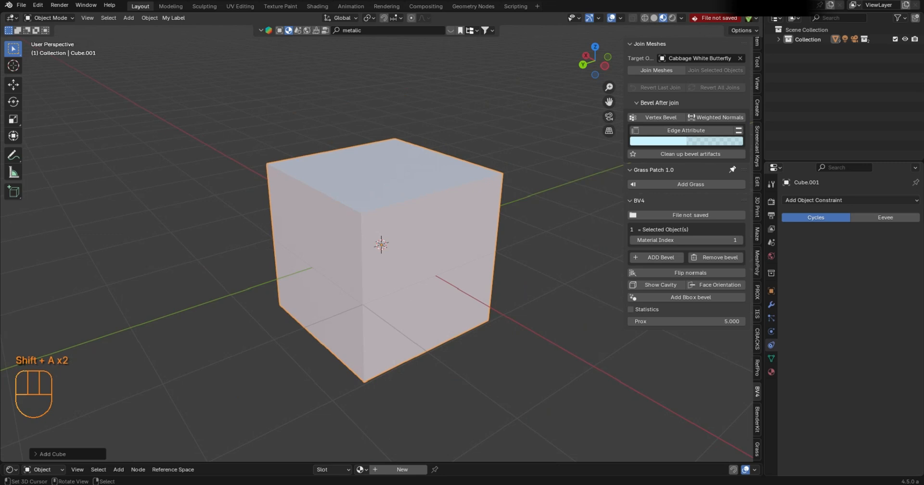
key("s")
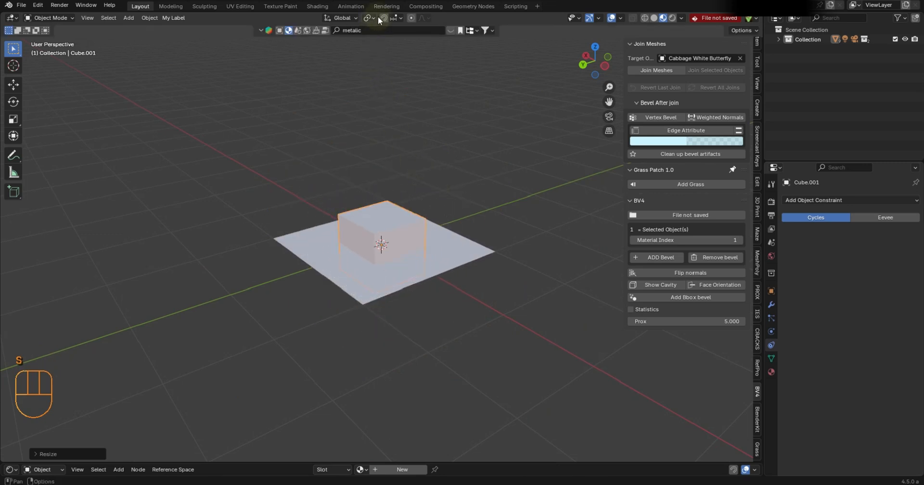
With Face snapping enabled, move the cube along Z to rest on the plane
left_click(392, 18)
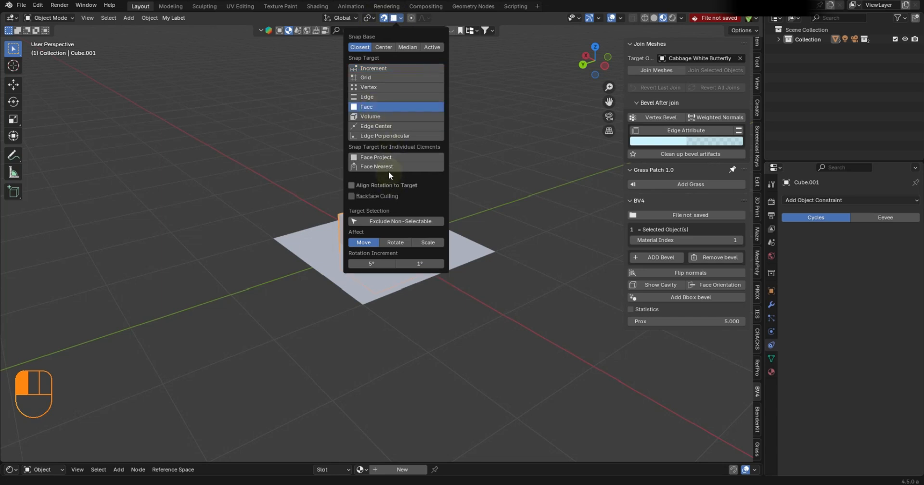
left_click(381, 241)
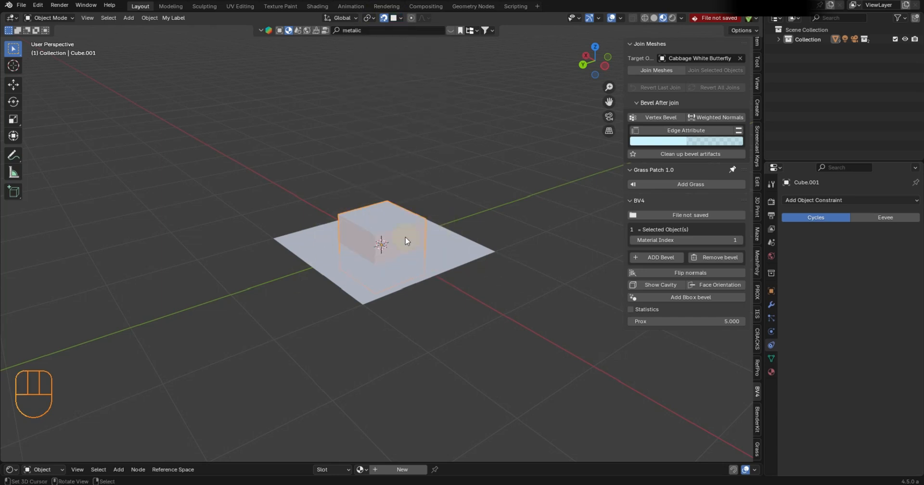
key("g")
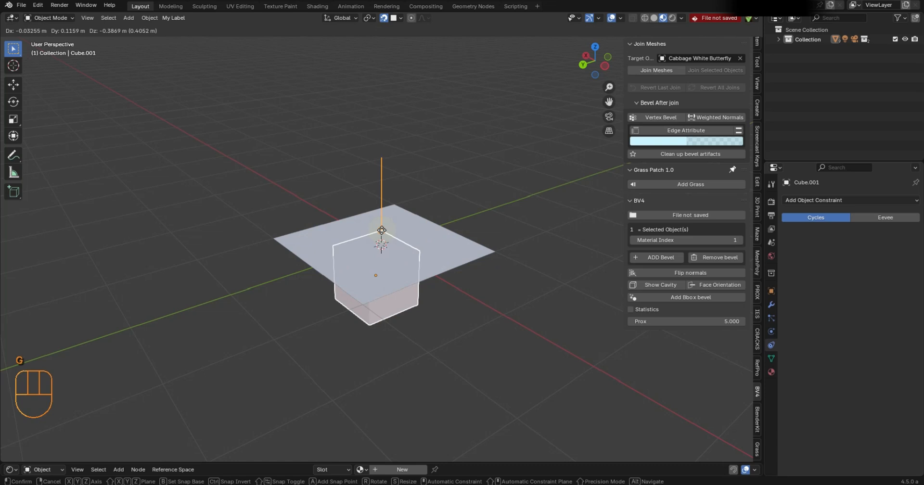
key("z")
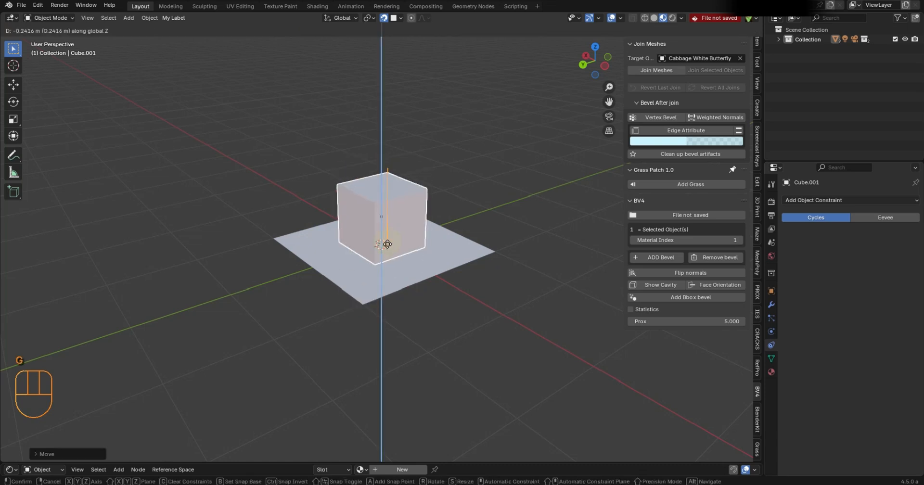
left_click(387, 244)
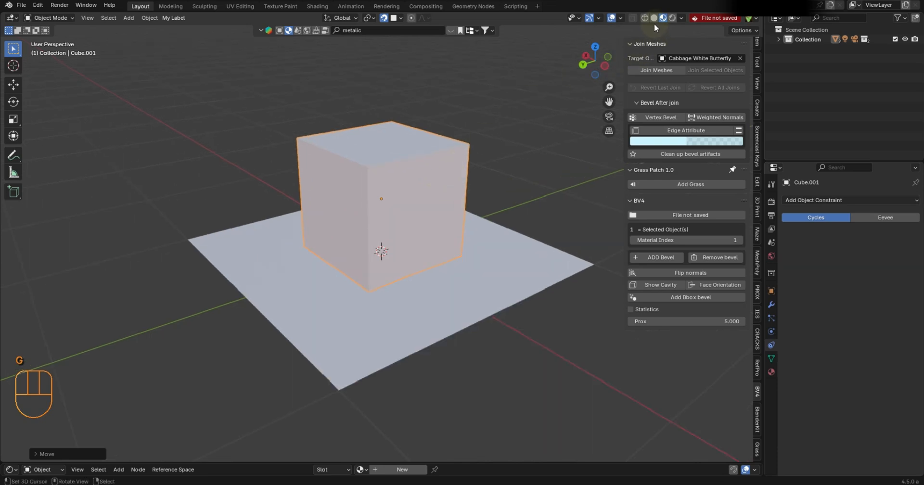
key("shift+a")
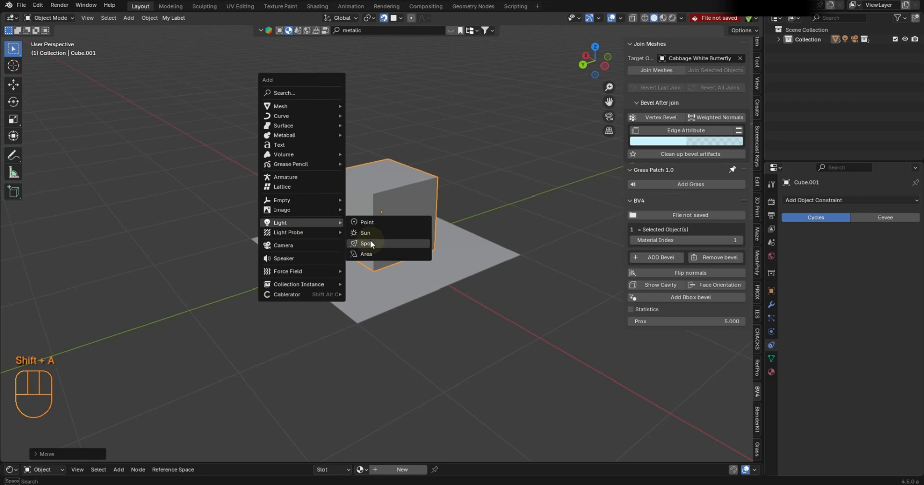
Add a Spot light with a Track To constraint on Cube.001, reposition it and adjust its intensity
left_click(367, 243)
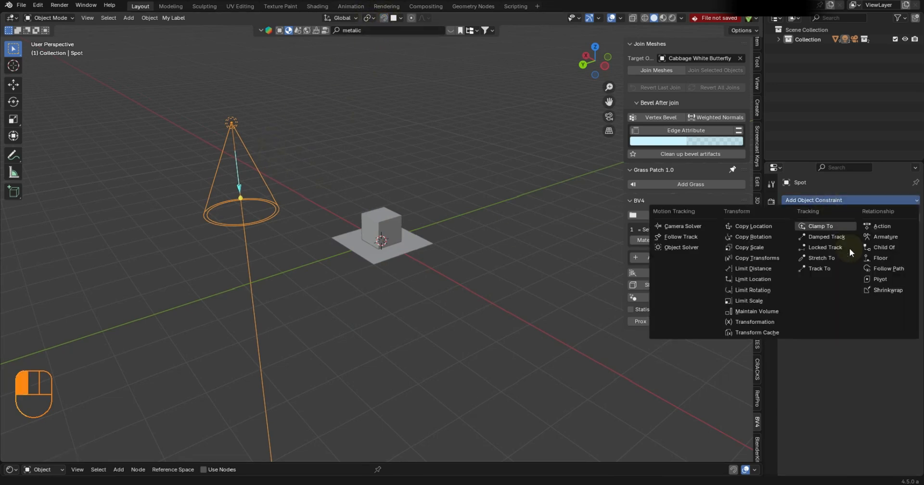
left_click(819, 270)
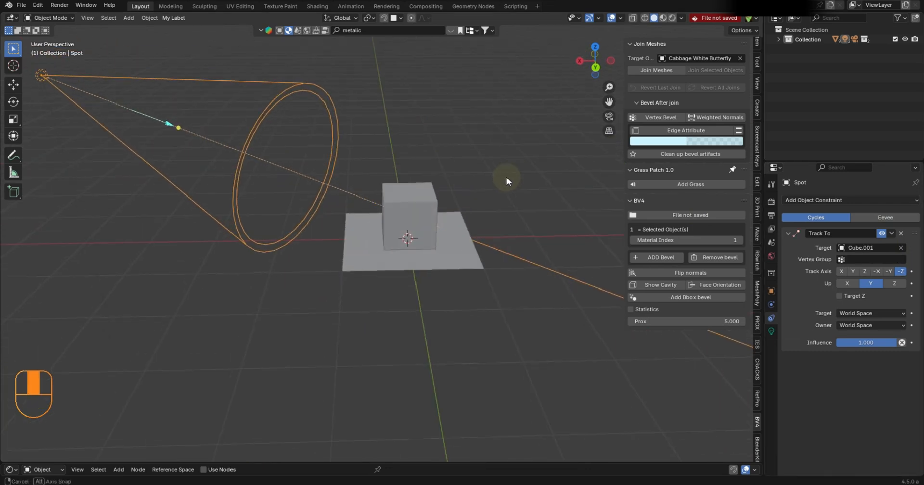
key("g")
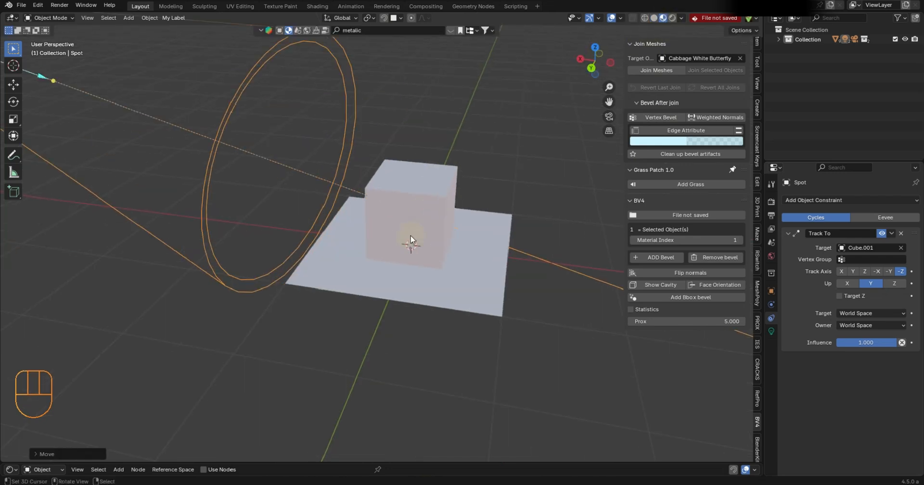
key("alt+x")
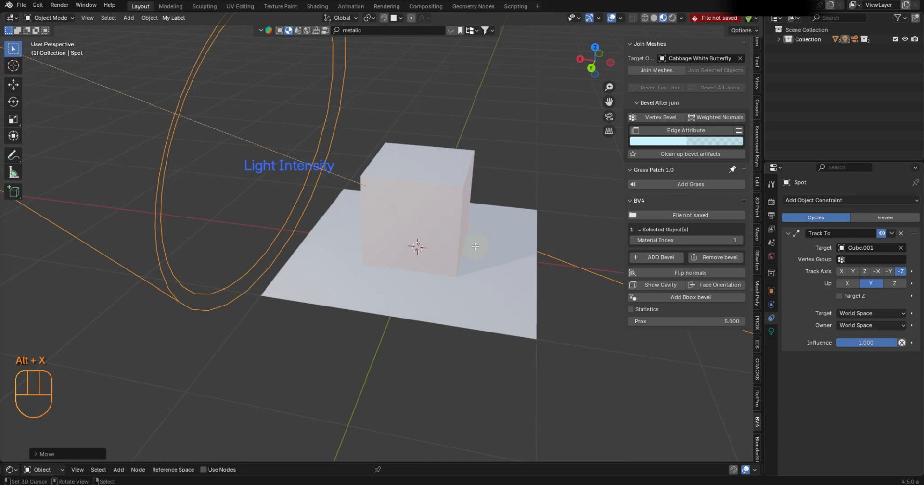
mouse_move(447, 229)
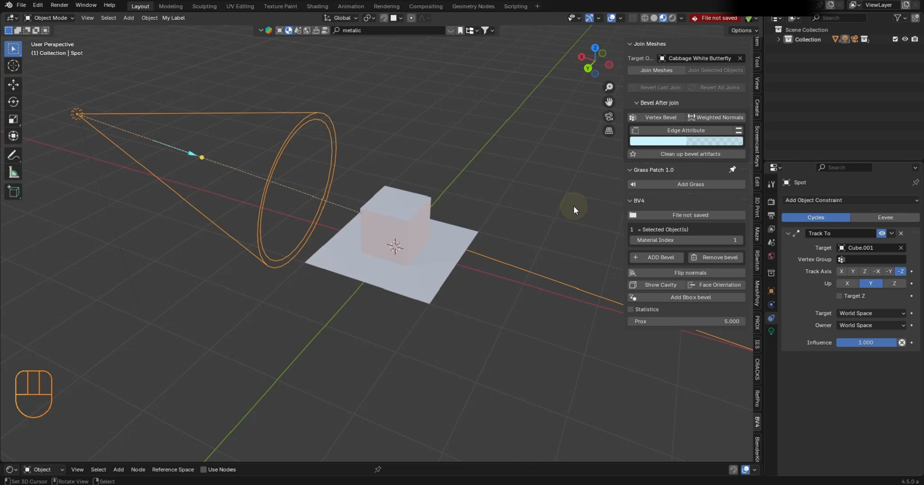
left_click_drag(575, 209, 478, 189)
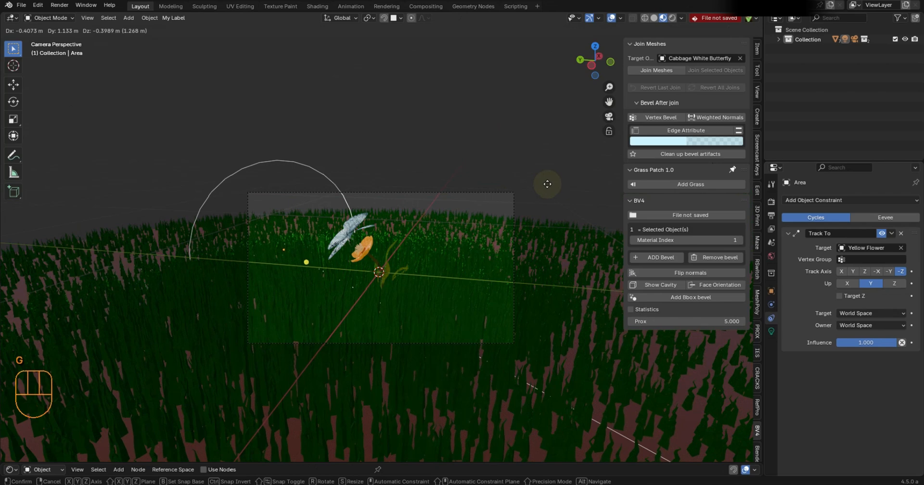
mouse_move(525, 172)
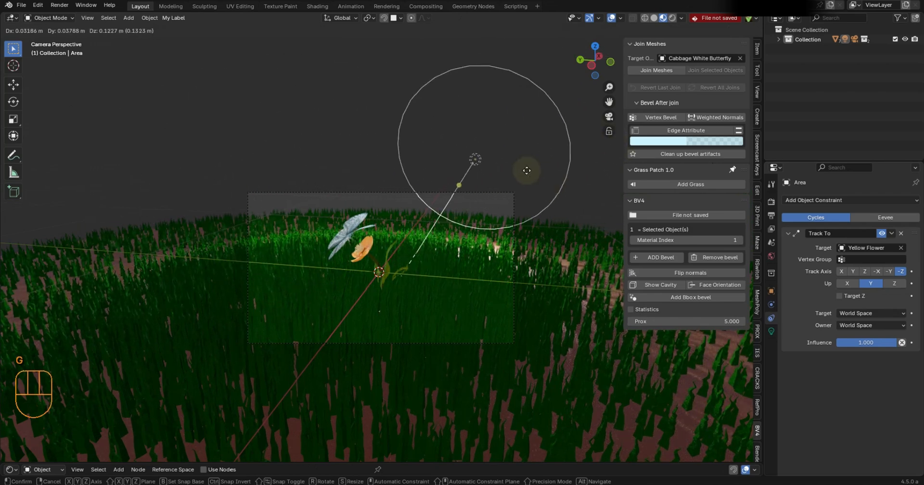
Place the Area light above the grass while it keeps tracking the Yellow Flower
left_click(510, 171)
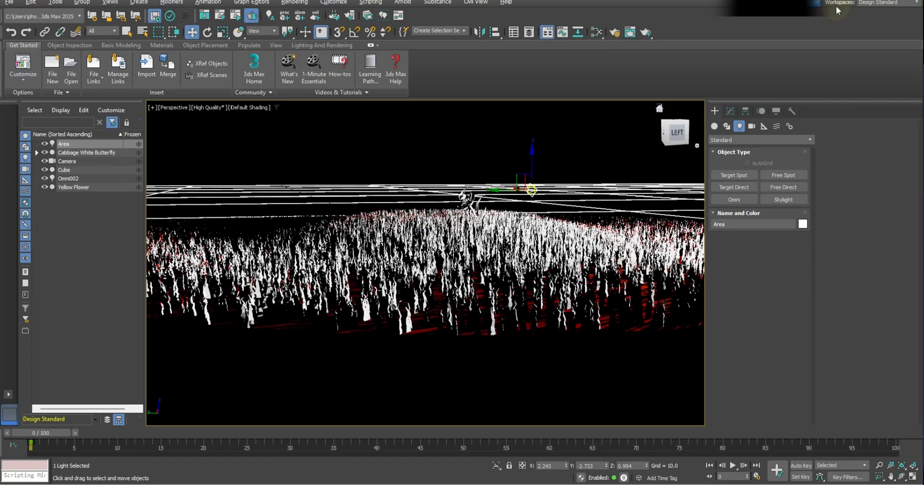
mouse_move(50, 358)
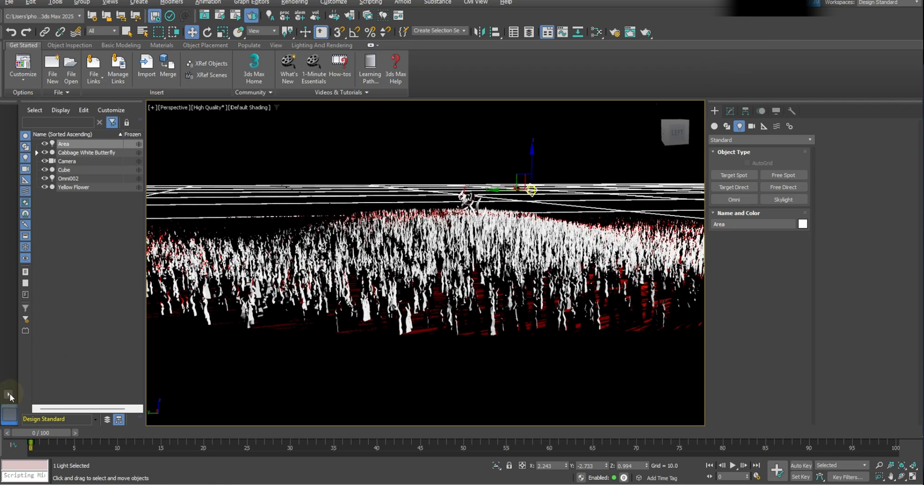
Choose a multi-view layout from the Standard Viewport Layouts
left_click(9, 395)
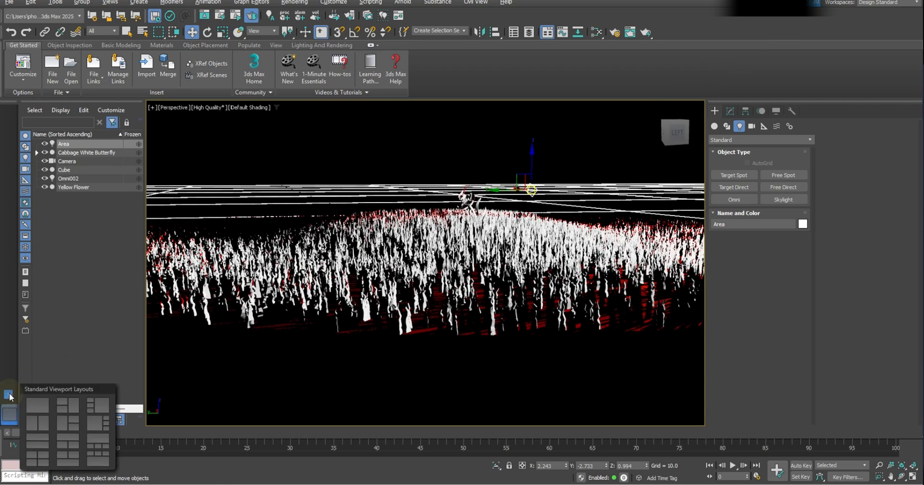
mouse_move(84, 444)
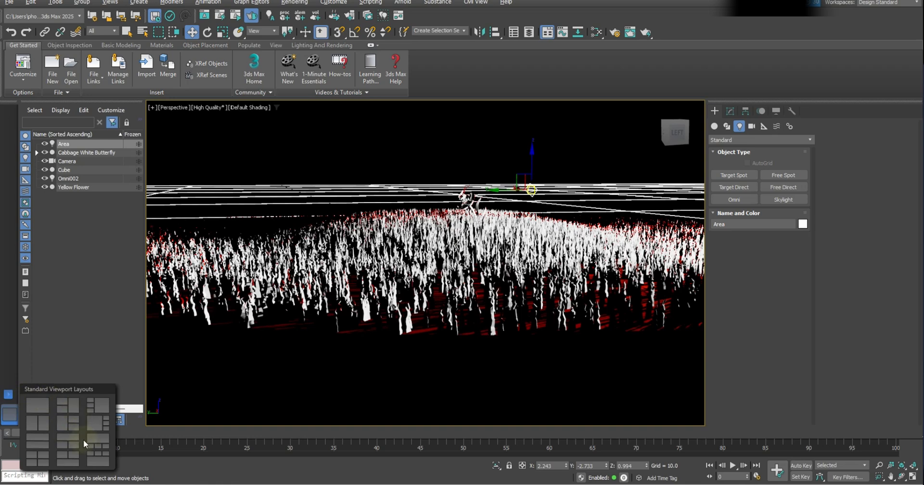
mouse_move(37, 457)
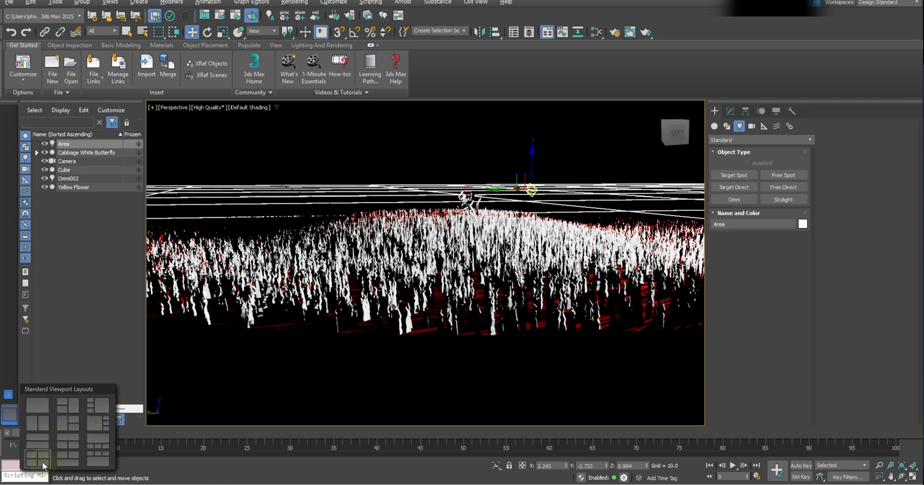
left_click(38, 458)
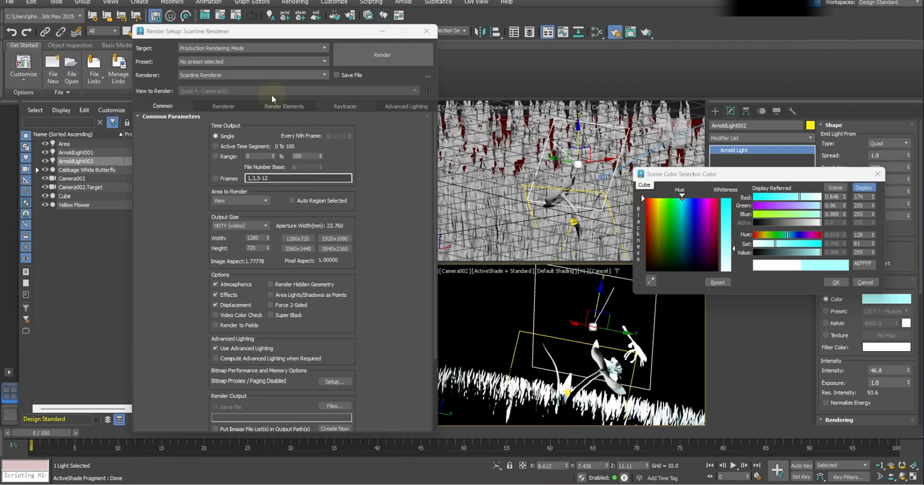
Check the Target dropdown in Render Setup, then close the Render Setup window
left_click(324, 48)
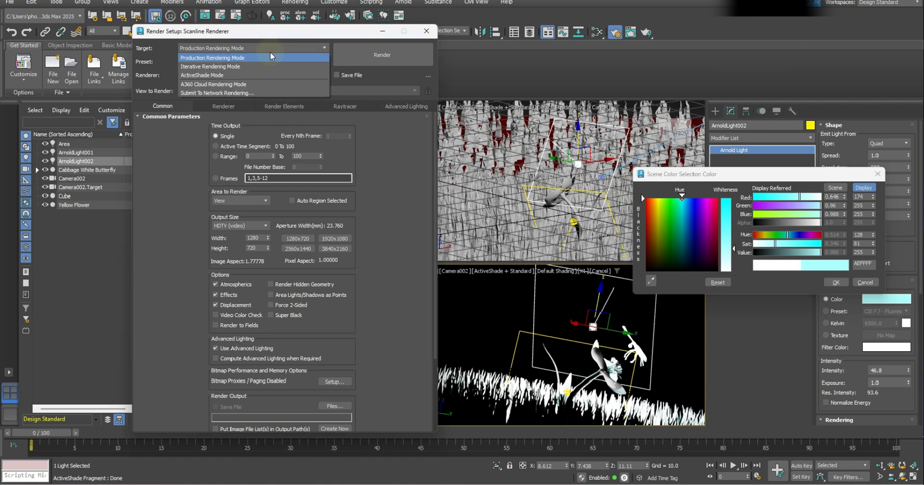
mouse_move(244, 66)
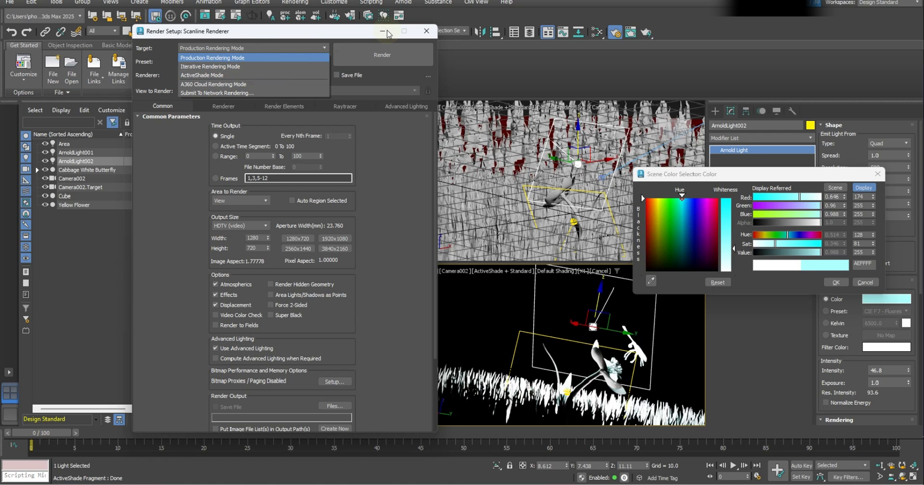
left_click(211, 57)
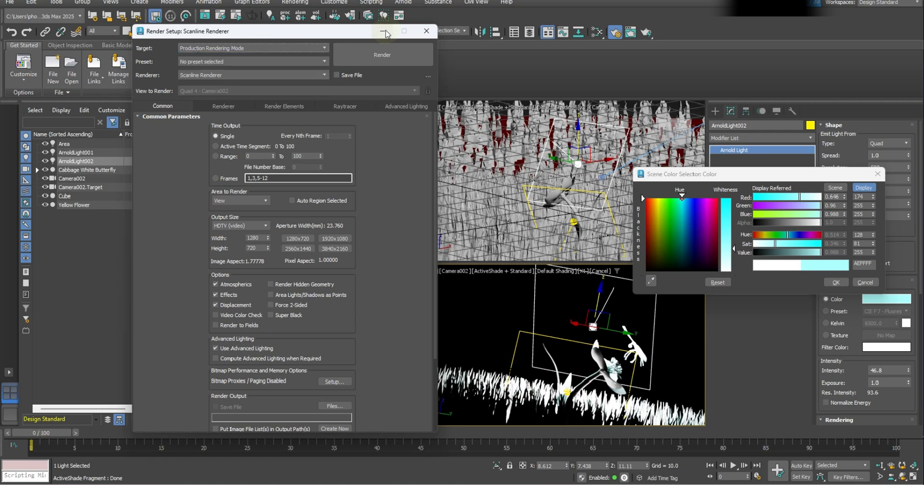
left_click(385, 31)
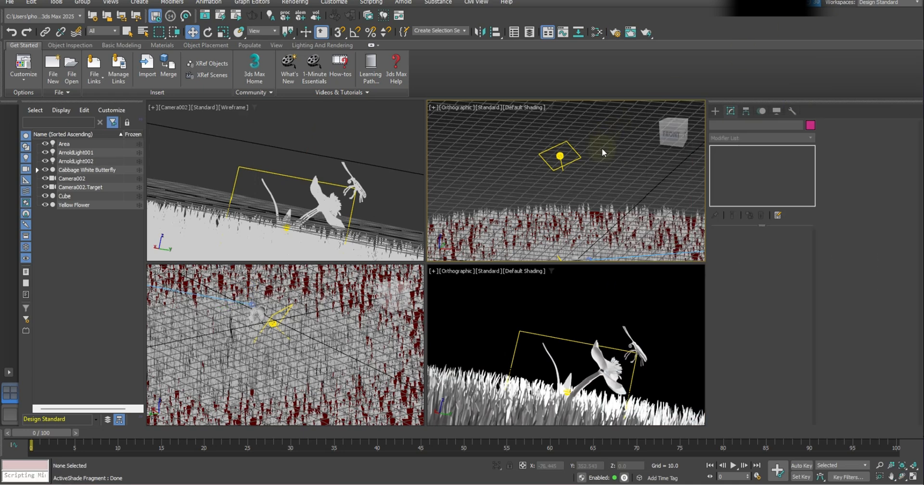
mouse_move(353, 150)
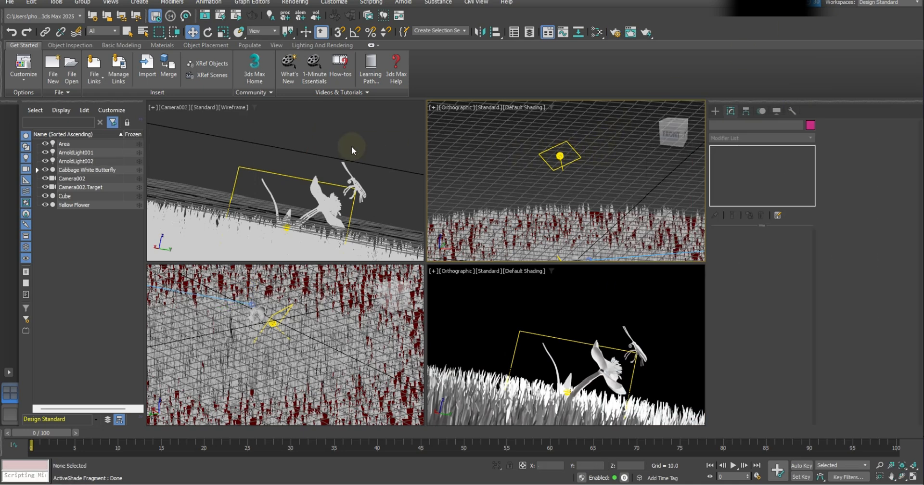
Select the Area light and tick Targeted so it gets its own Area.Target
left_click(65, 143)
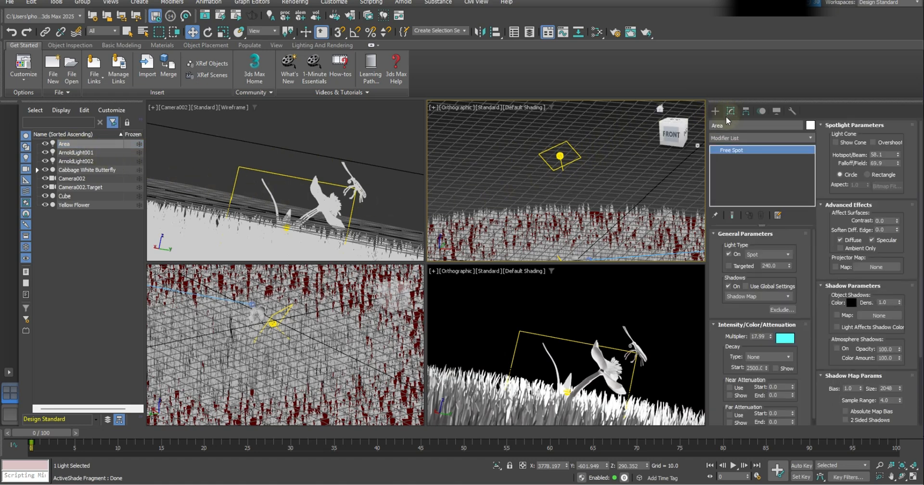
mouse_move(730, 112)
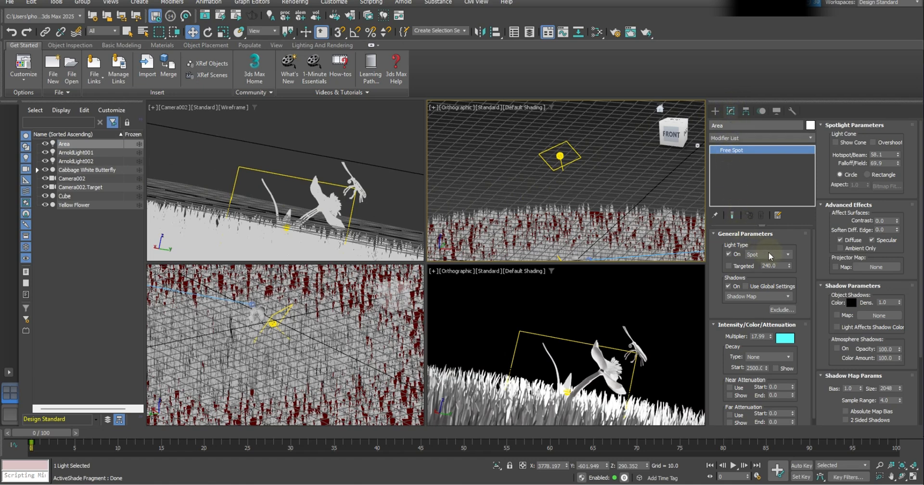
mouse_move(730, 272)
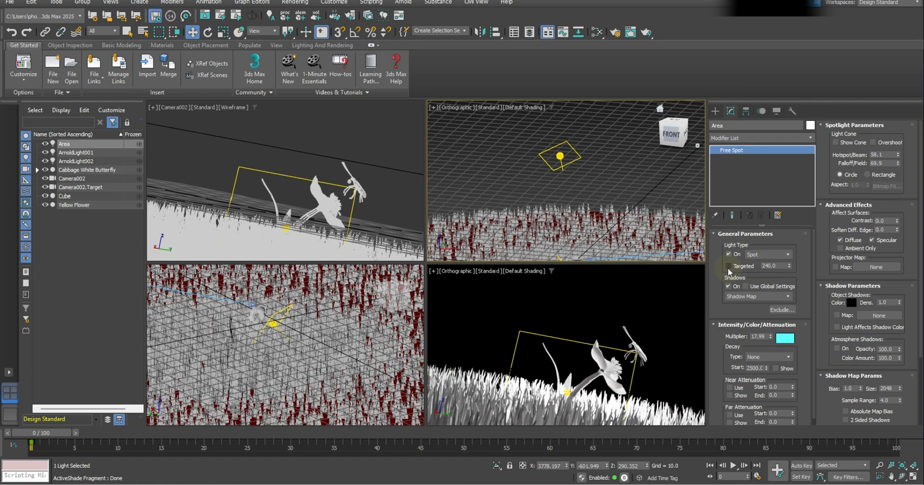
left_click(730, 266)
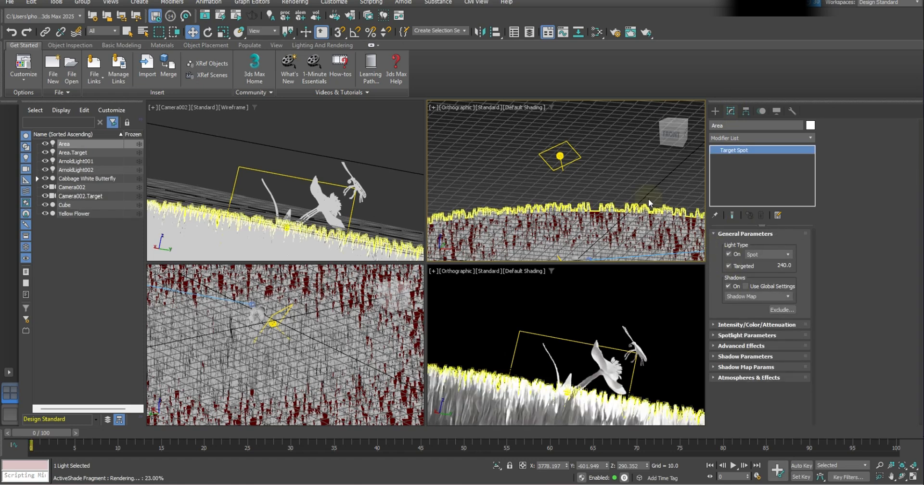
left_click(76, 170)
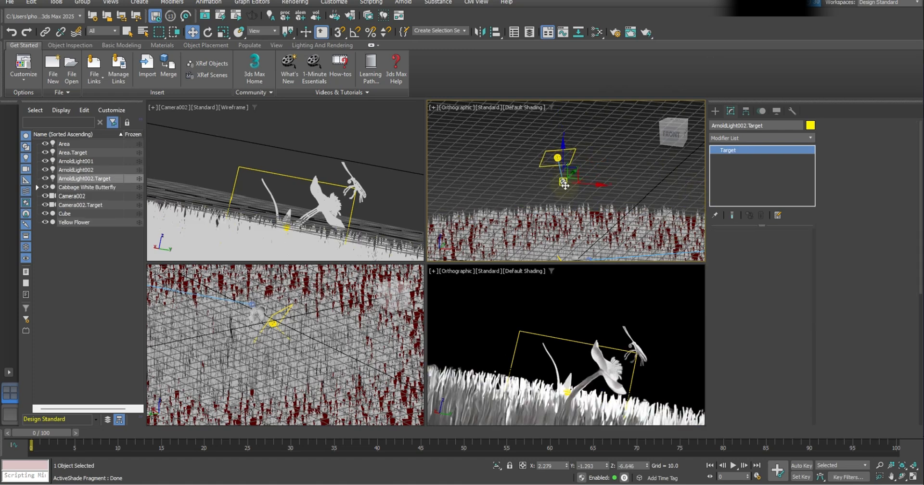
Move ArnoldLight002's target downward near the grass so the light aims down
left_click_drag(563, 183, 563, 251)
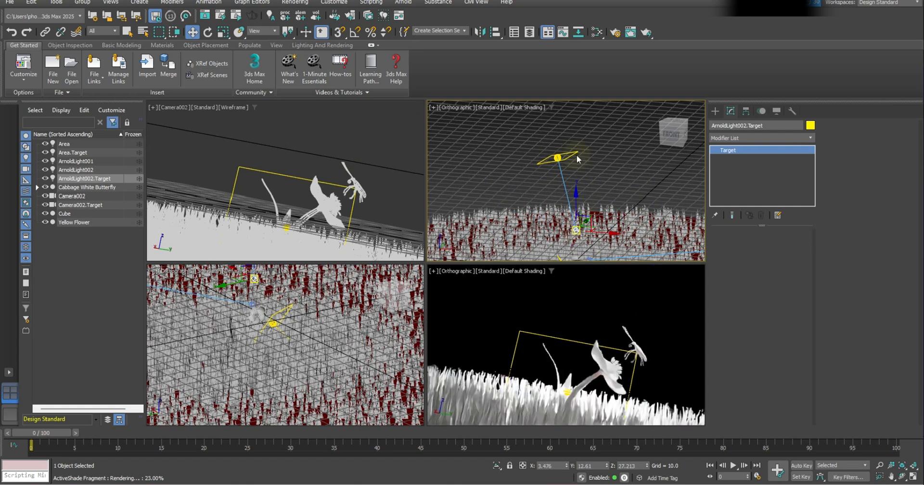
mouse_move(505, 159)
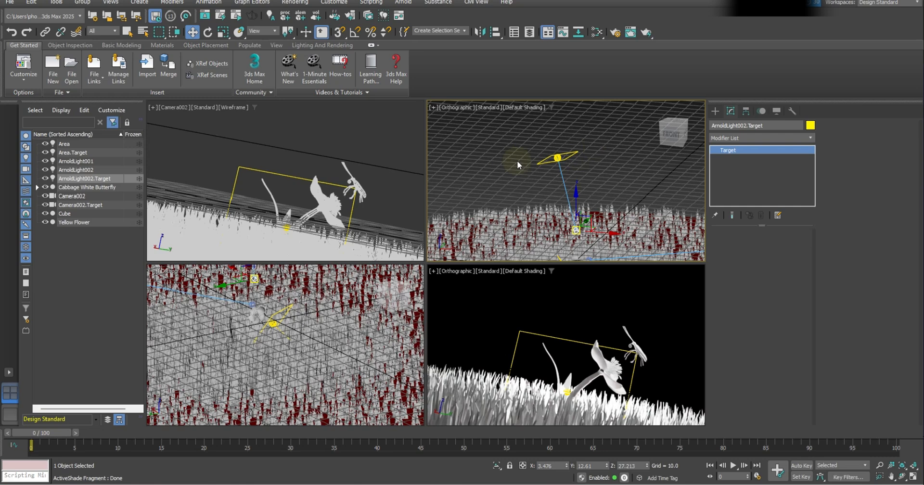
mouse_move(511, 174)
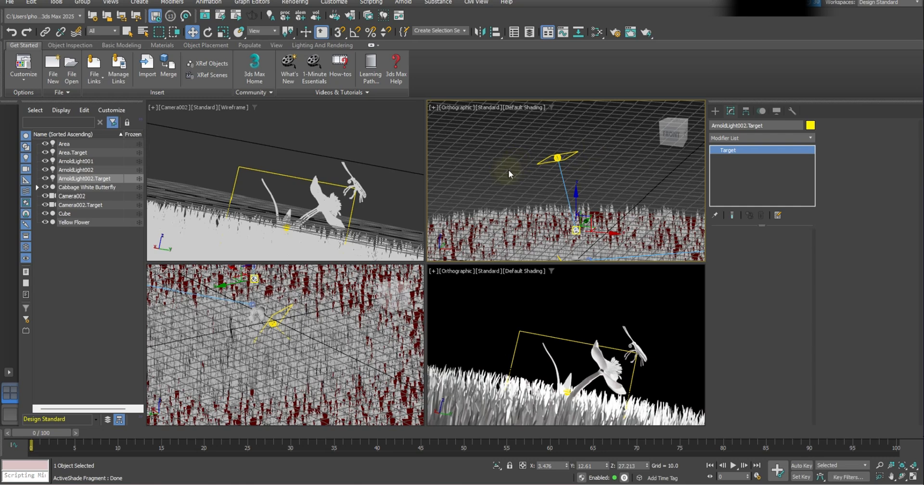
mouse_move(510, 161)
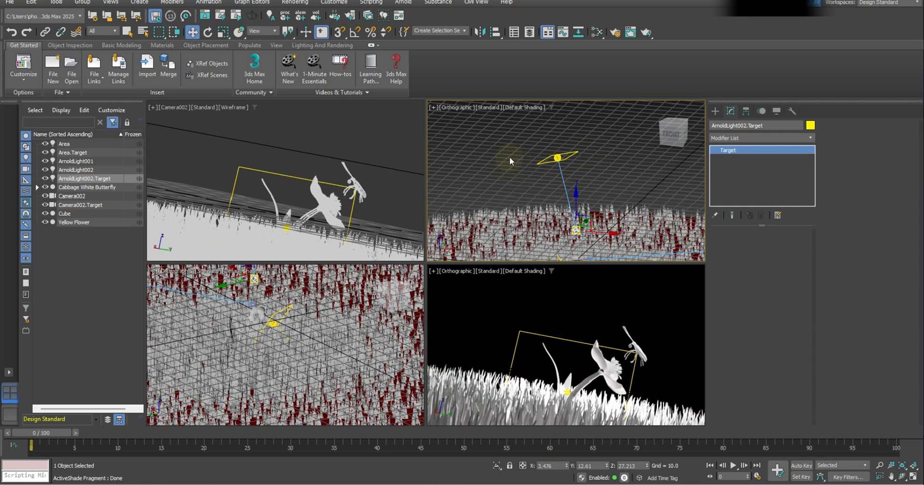
right_click(519, 153)
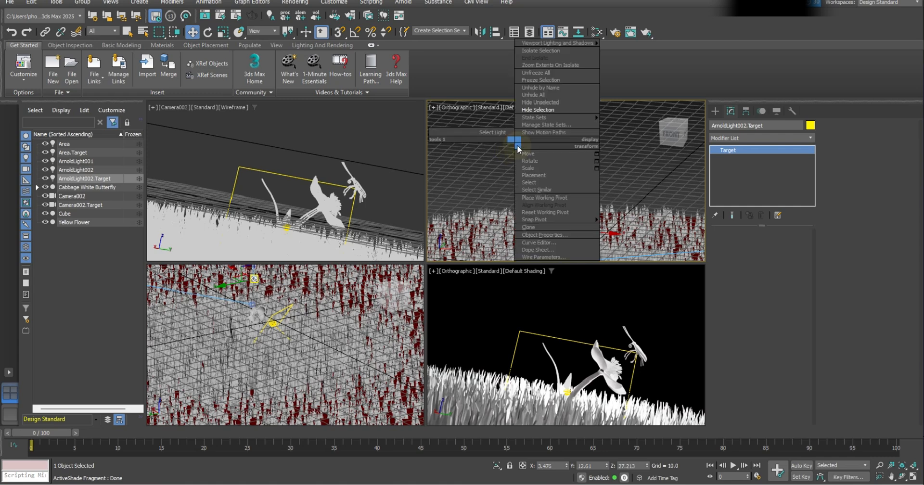
mouse_move(557, 113)
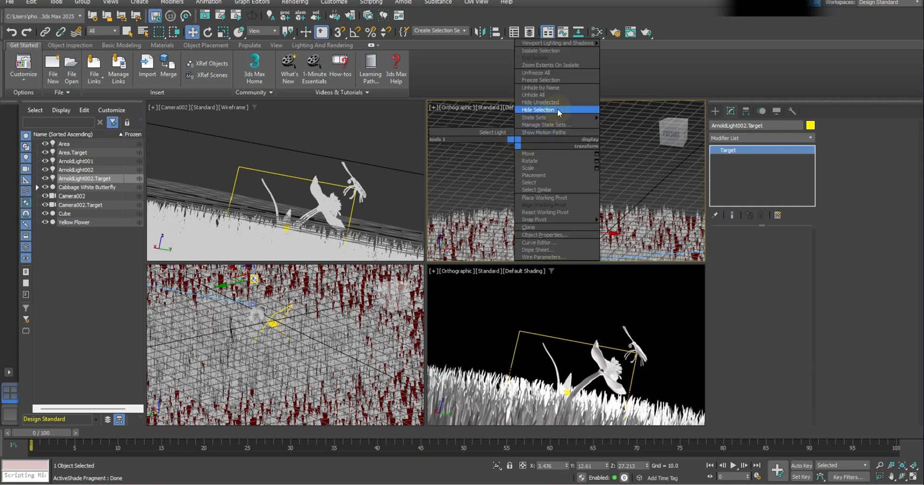
mouse_move(549, 58)
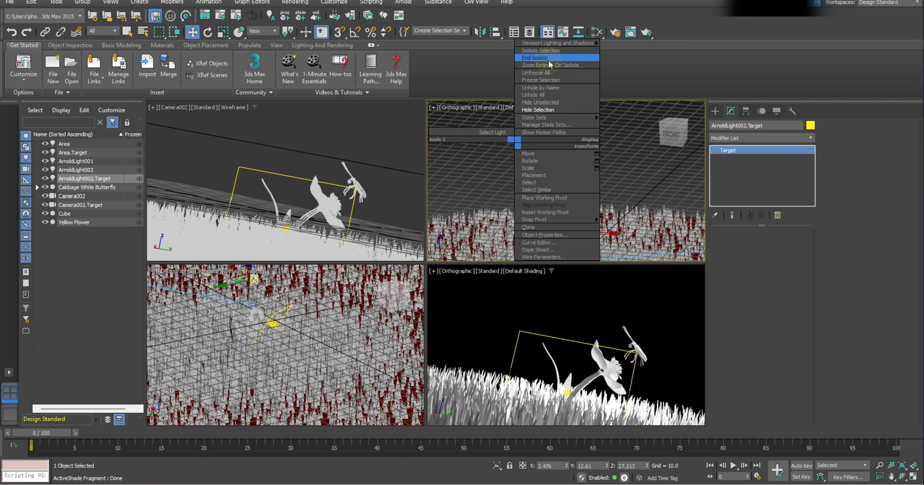
mouse_move(550, 211)
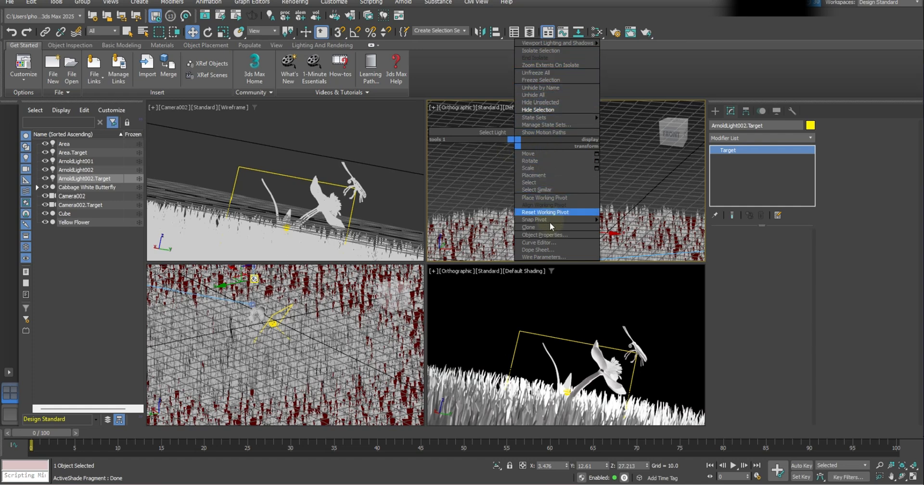
mouse_move(552, 168)
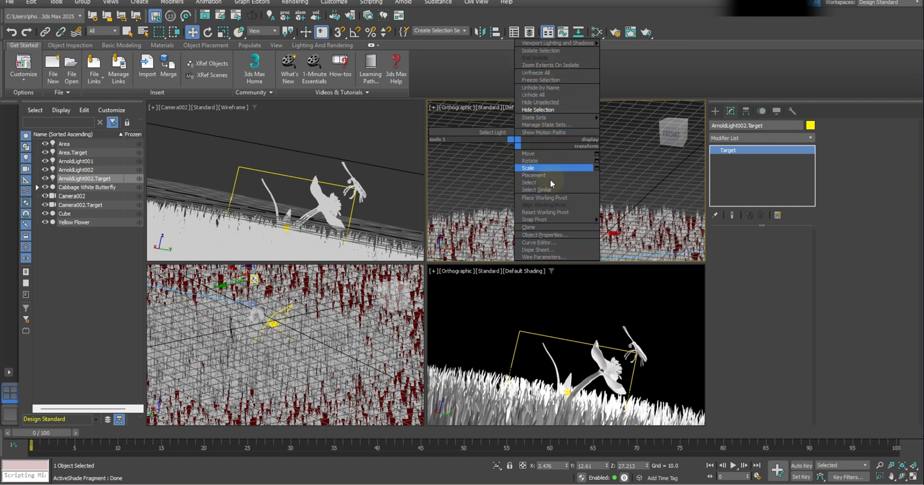
left_click(528, 182)
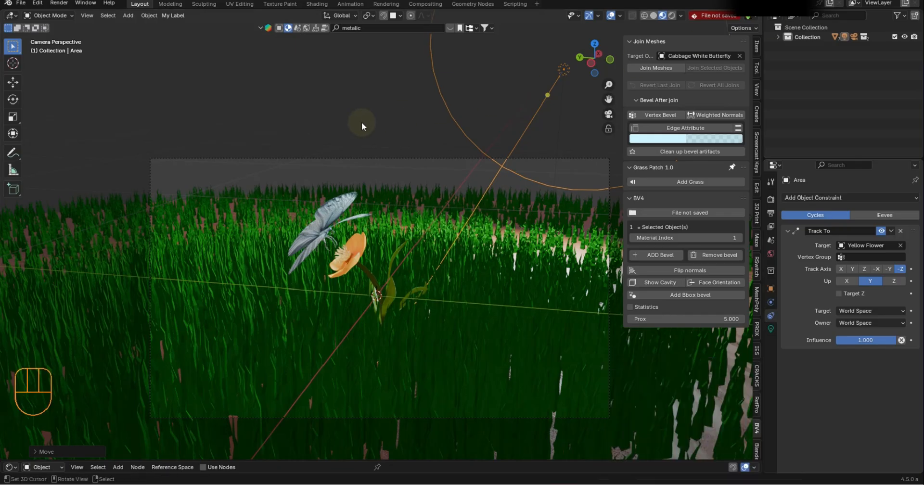
left_click(37, 4)
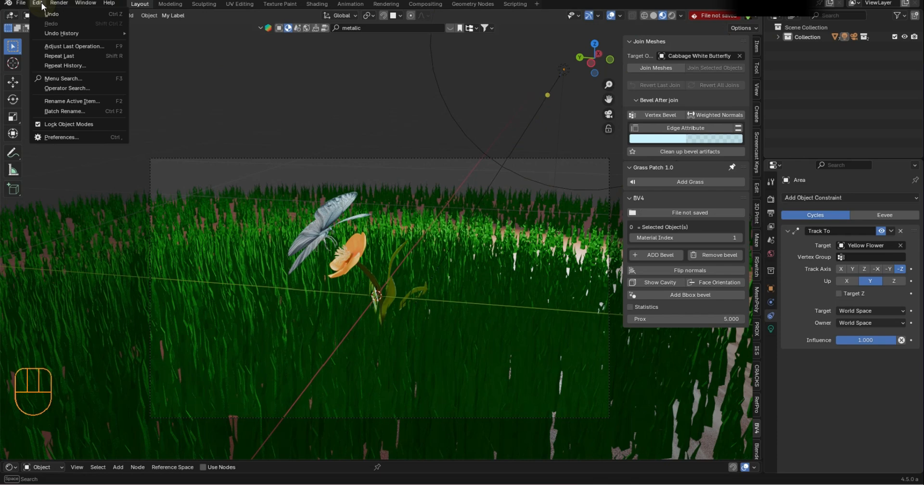
left_click(61, 137)
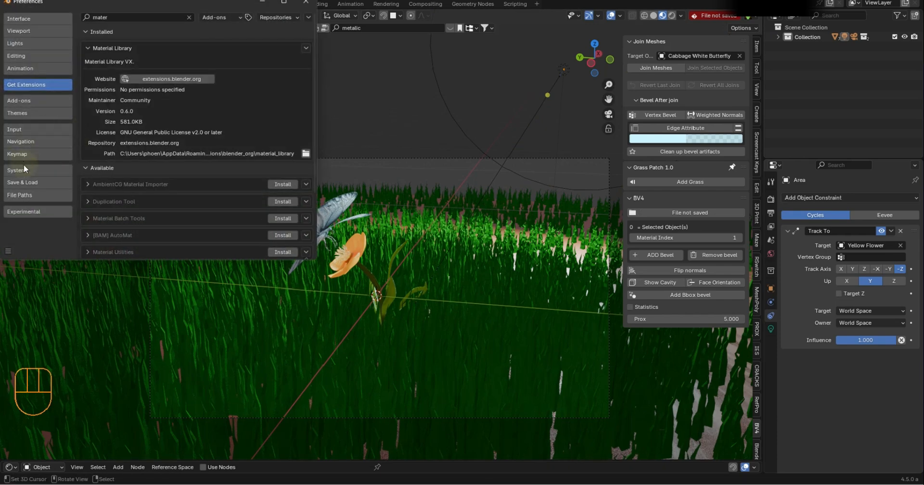
left_click(17, 154)
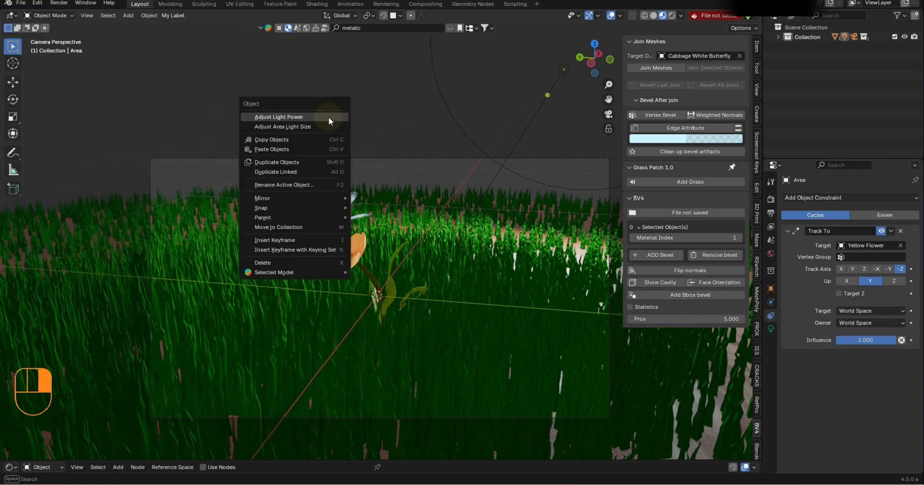
mouse_move(293, 275)
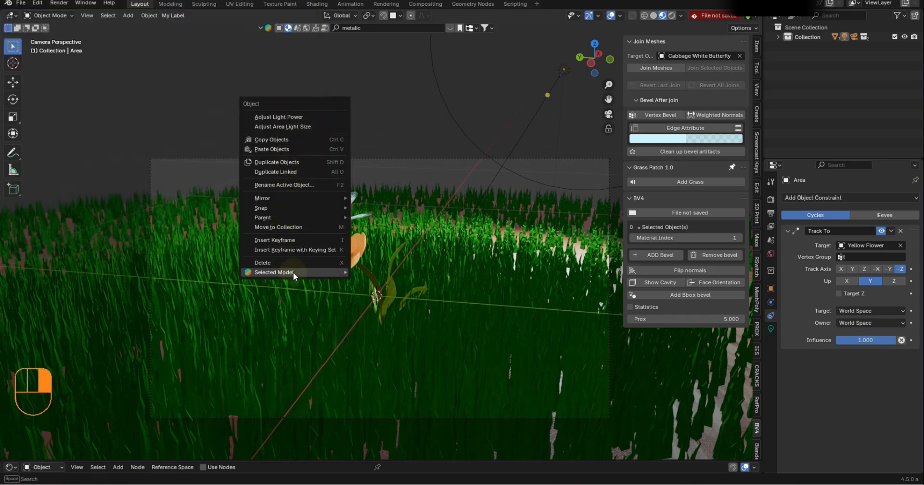
mouse_move(305, 188)
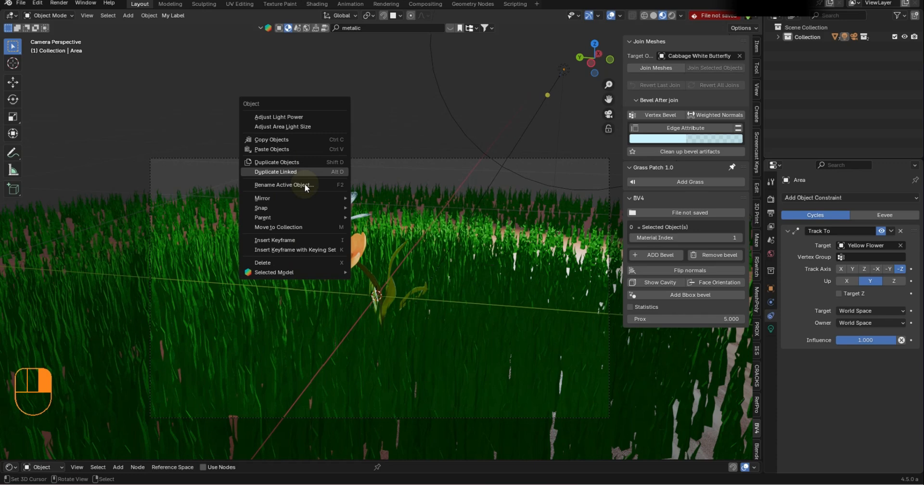
mouse_move(307, 171)
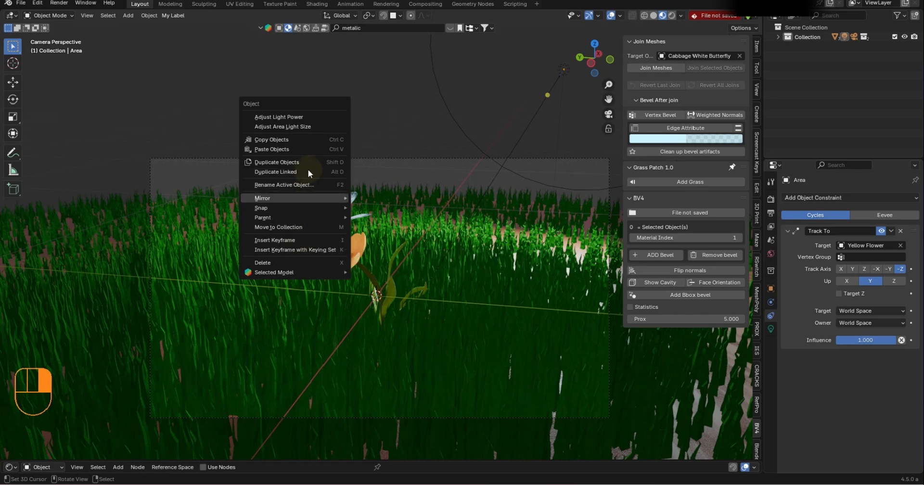
mouse_move(283, 171)
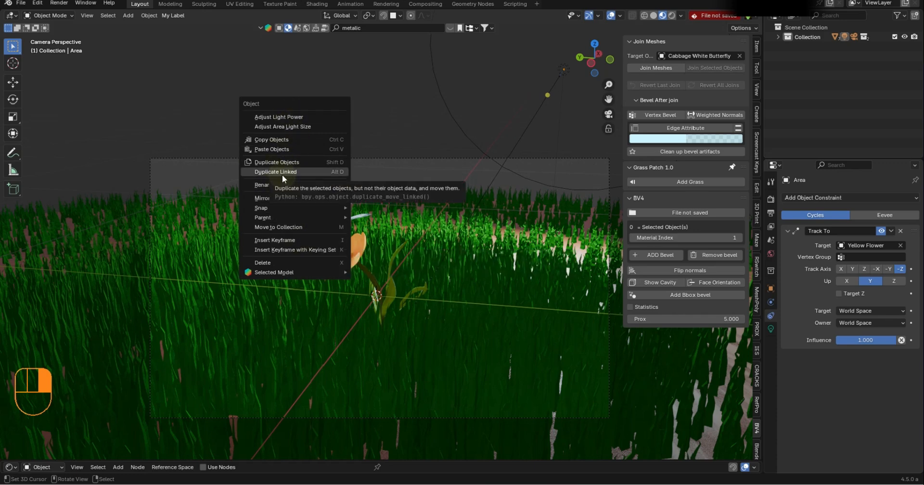